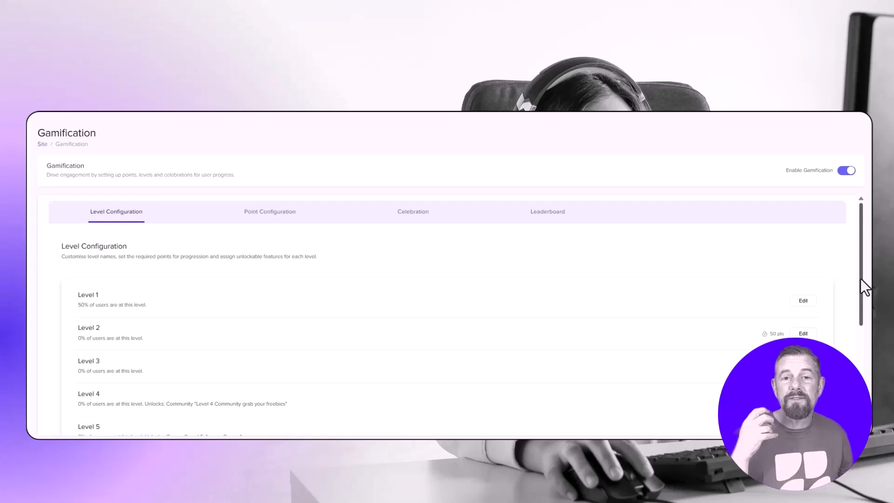
# View the Celebration settings with the Level Up confetti popup preview.
pyautogui.click(270, 211)
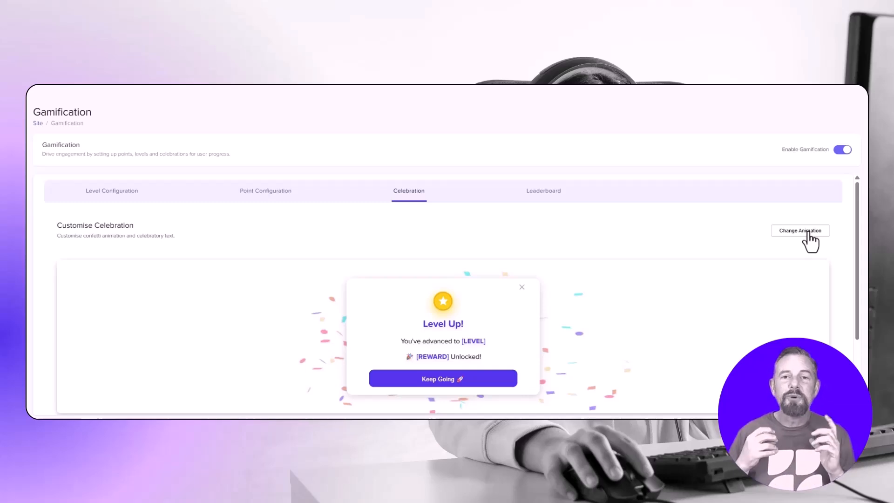
pyautogui.click(800, 231)
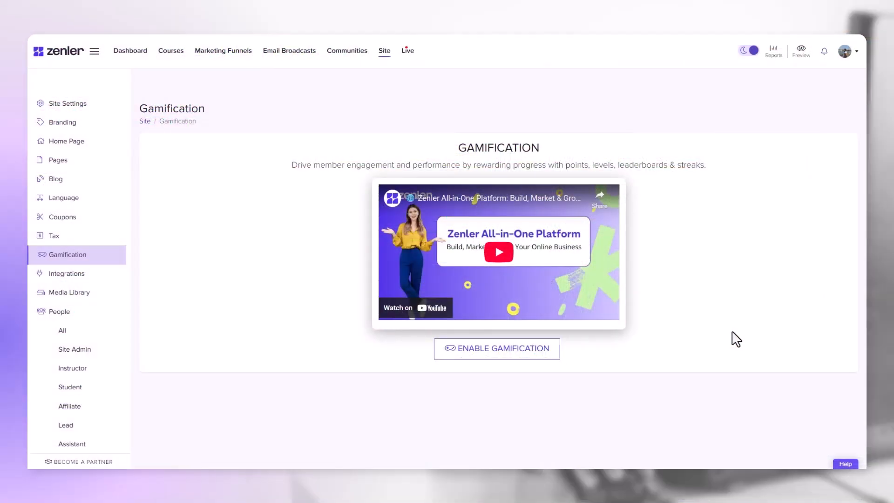
pyautogui.moveTo(455, 133)
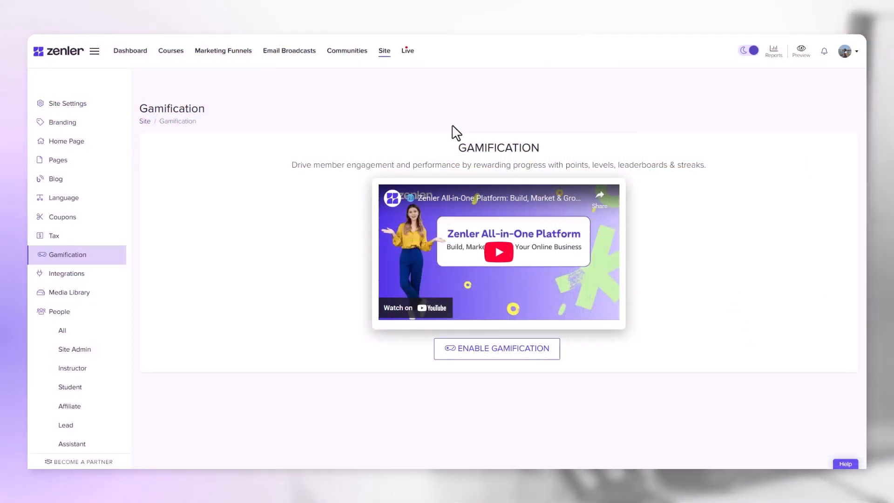
pyautogui.moveTo(79, 254)
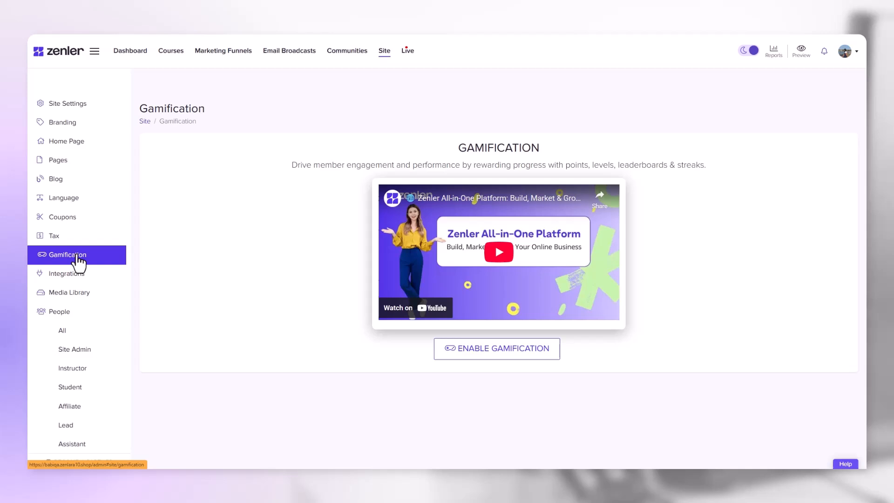
# Enable gamification, listing Level 1 through Level 5 with Level 2 at 75 points.
pyautogui.click(496, 348)
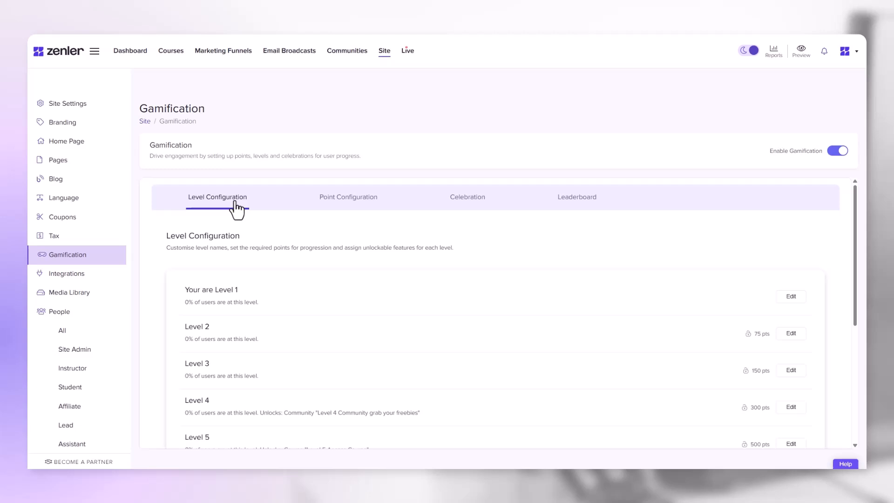
pyautogui.moveTo(240, 248)
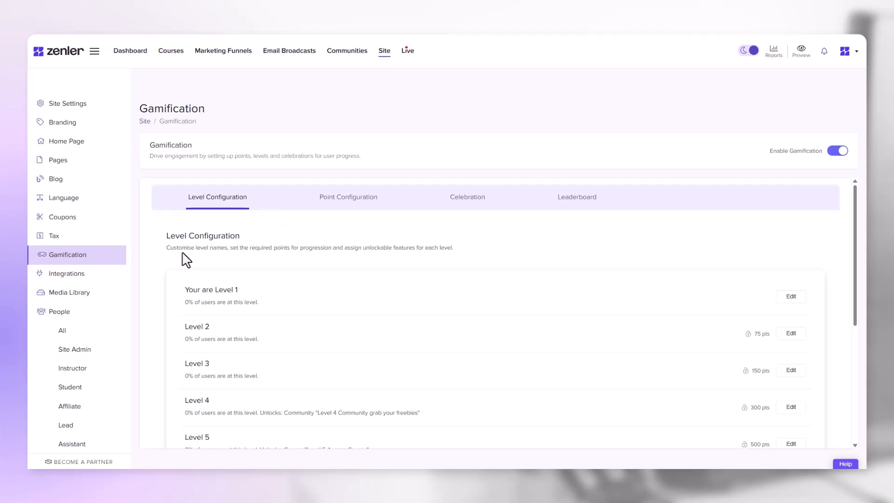
pyautogui.moveTo(241, 249)
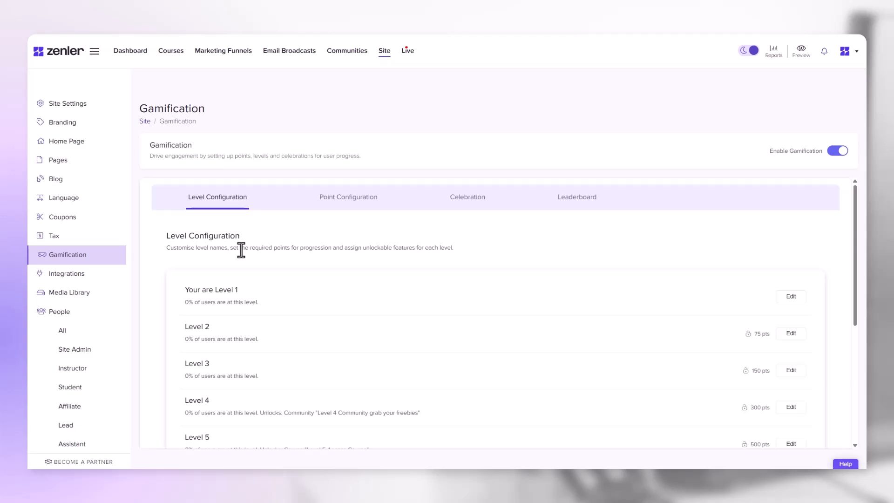
pyautogui.moveTo(320, 249)
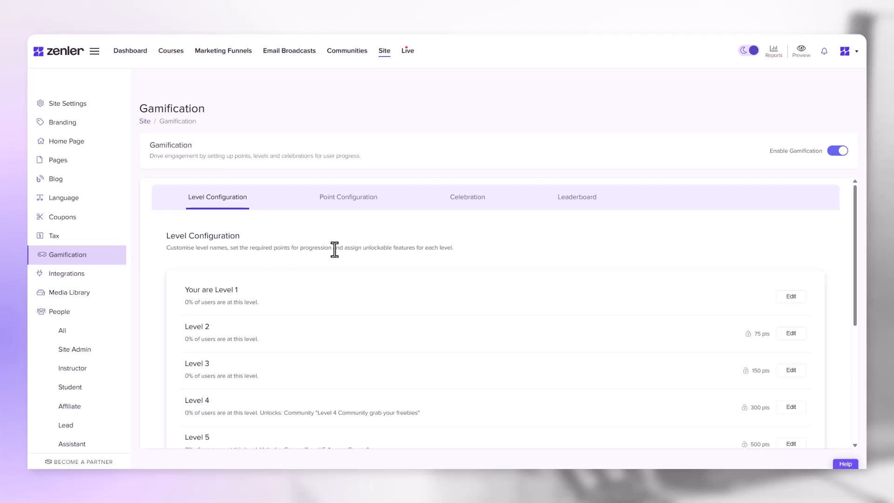
pyautogui.moveTo(448, 249)
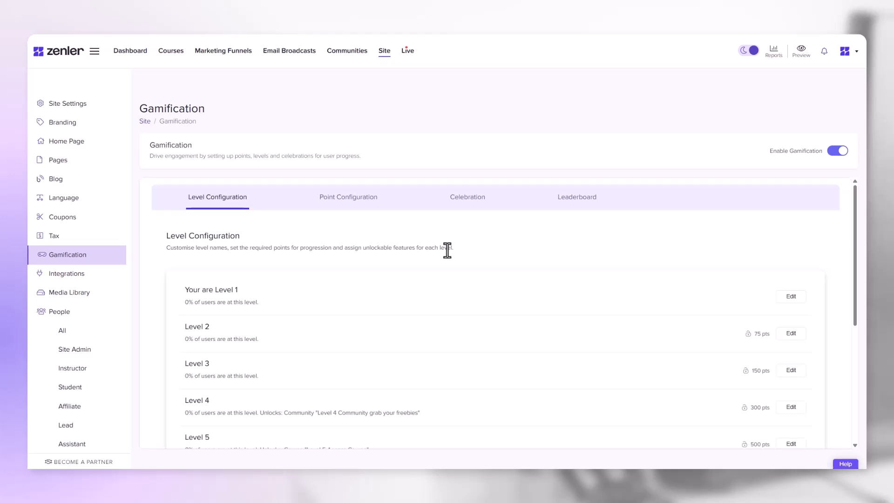
pyautogui.moveTo(233, 306)
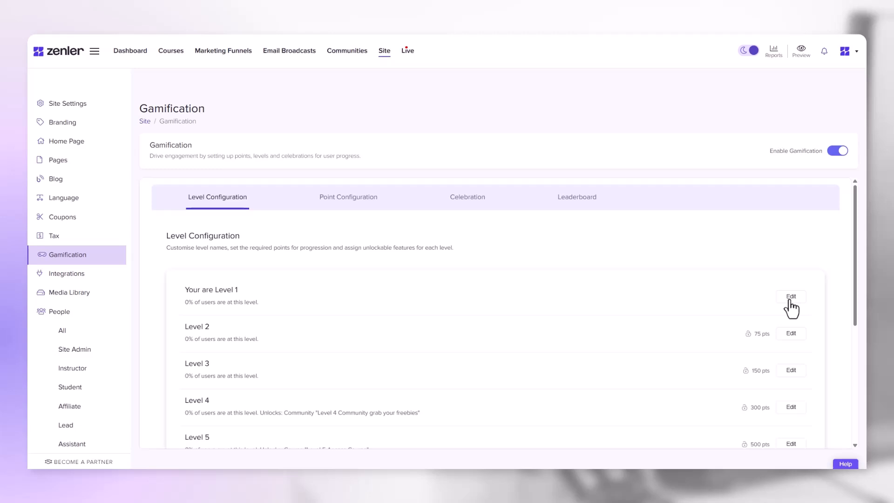
pyautogui.moveTo(742, 285)
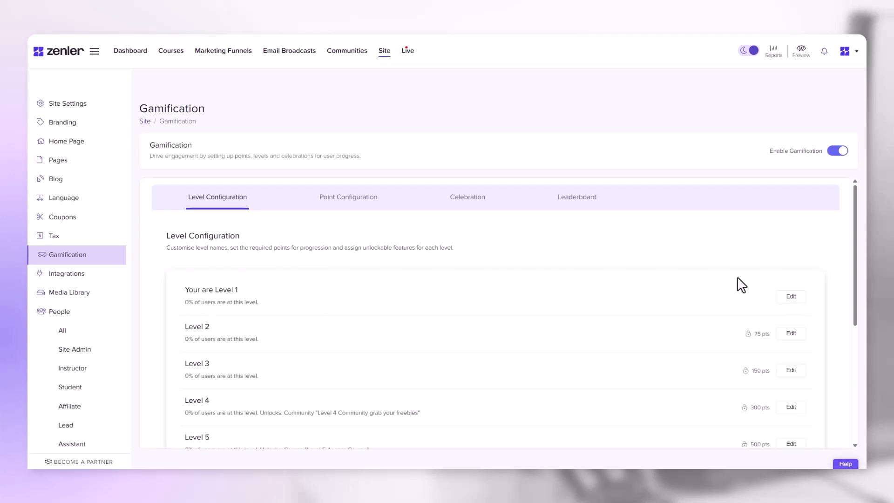
# Rename the first level from 'Your are Level 1' to 'Level 1'.
pyautogui.click(790, 297)
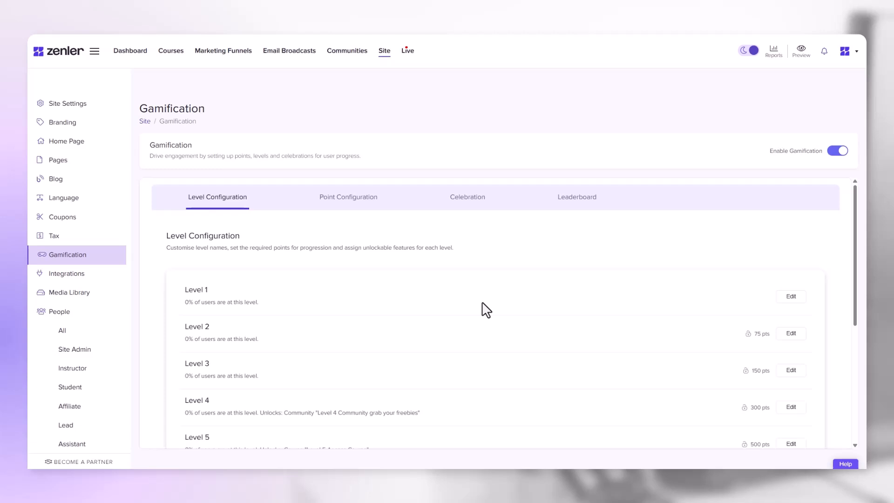
pyautogui.moveTo(215, 336)
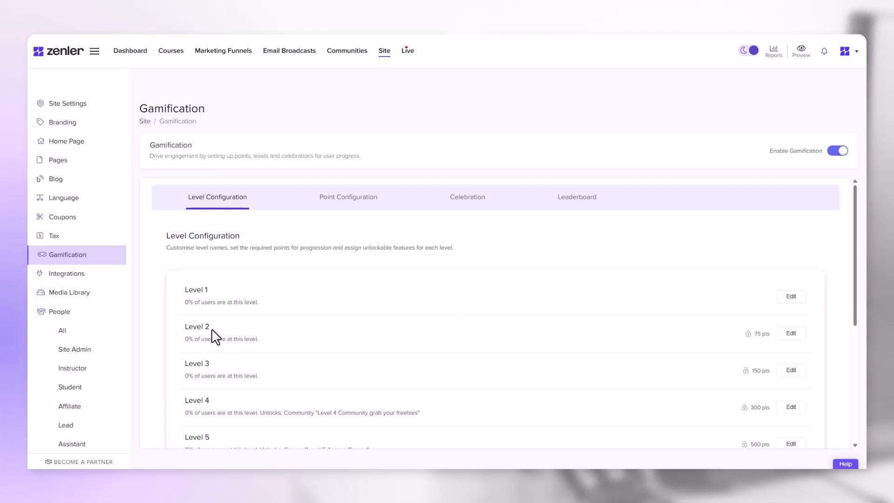
pyautogui.moveTo(756, 342)
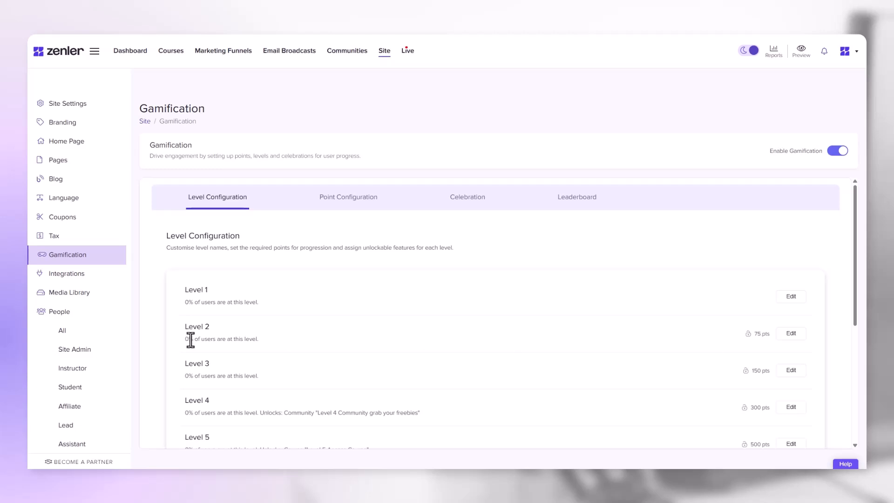
pyautogui.moveTo(755, 371)
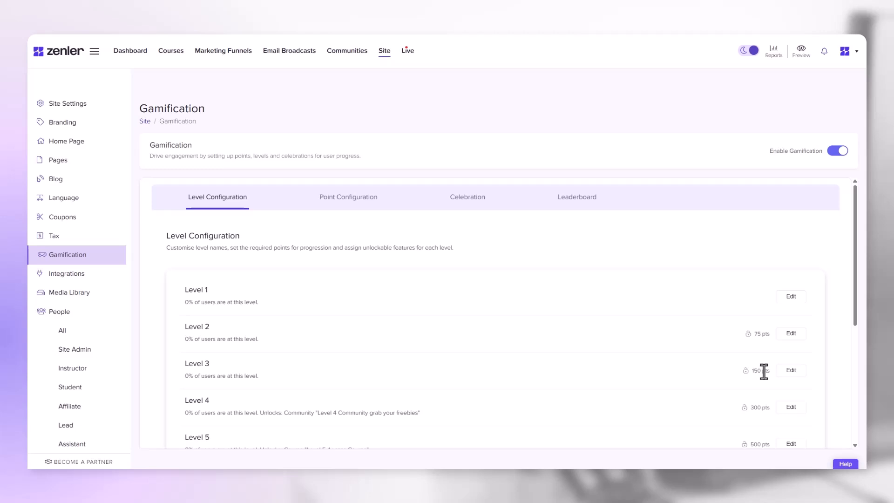
pyautogui.moveTo(764, 333)
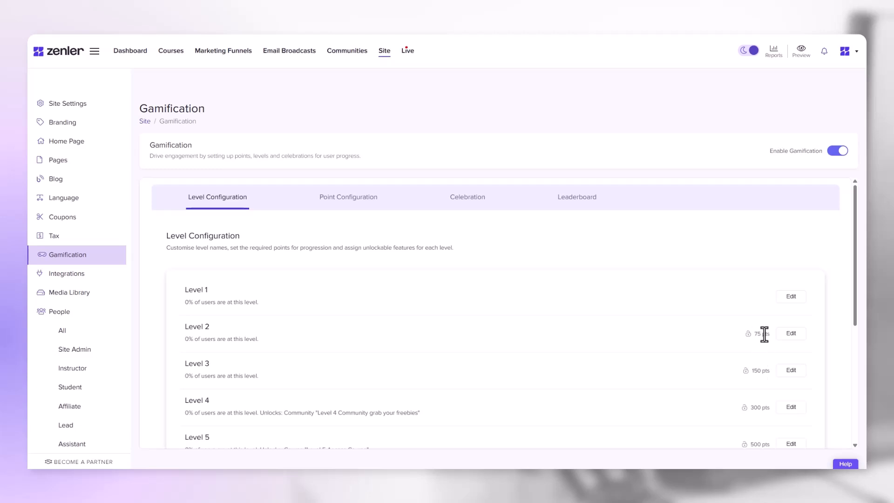
pyautogui.moveTo(791, 341)
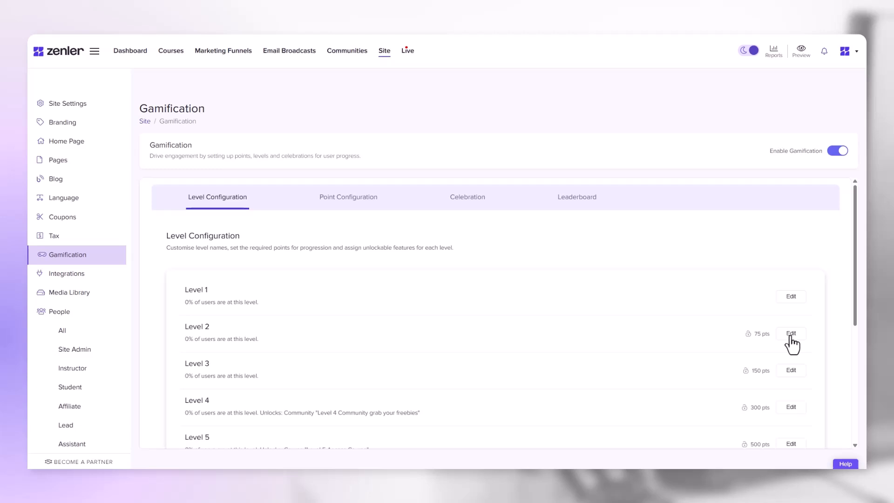
# Change Level 2's Points Required from 75 to 50 and apply it.
pyautogui.click(792, 334)
pyautogui.write('50')
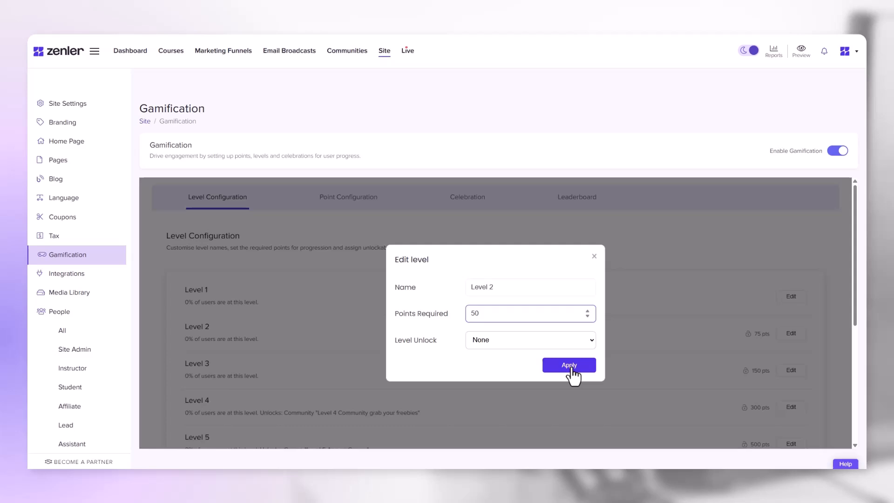
pyautogui.click(569, 365)
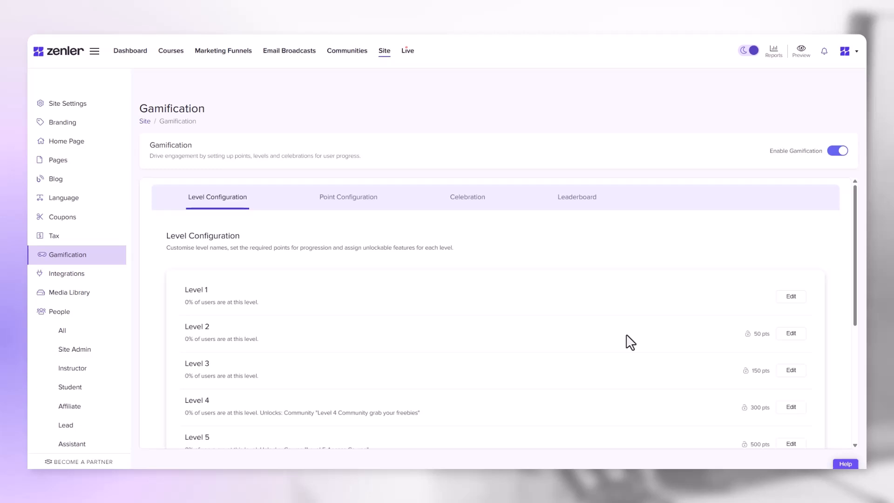
pyautogui.moveTo(640, 348)
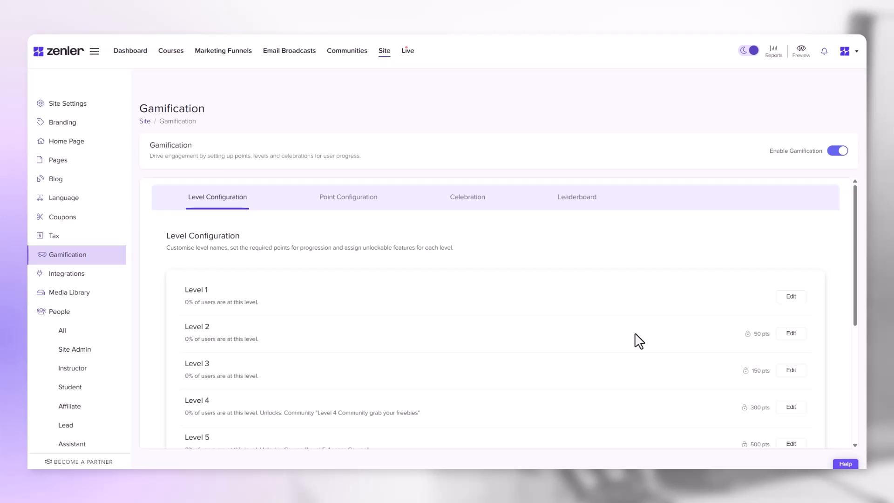
# Set Level 3's Level Unlock type to Course.
pyautogui.scroll(-3)
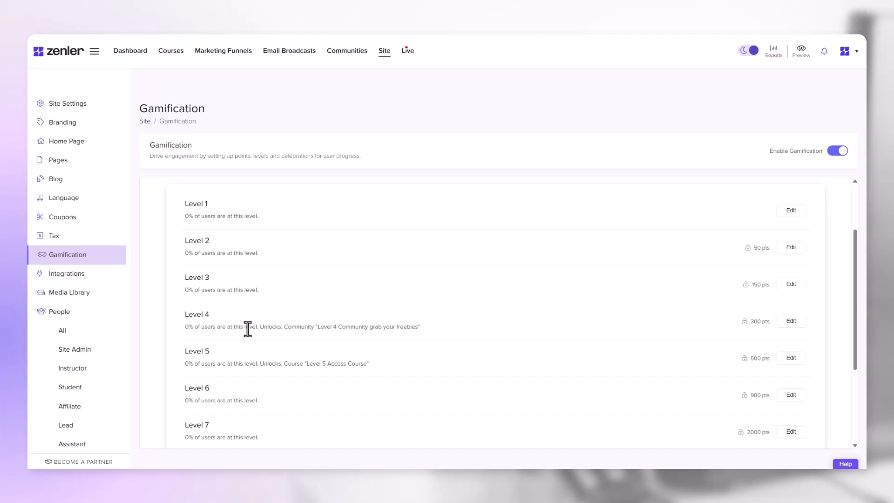
pyautogui.moveTo(285, 328)
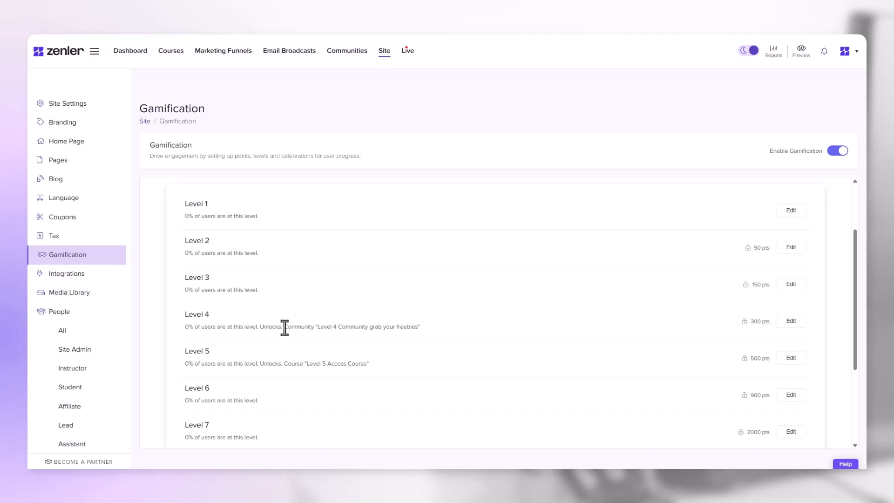
pyautogui.doubleClick(298, 326)
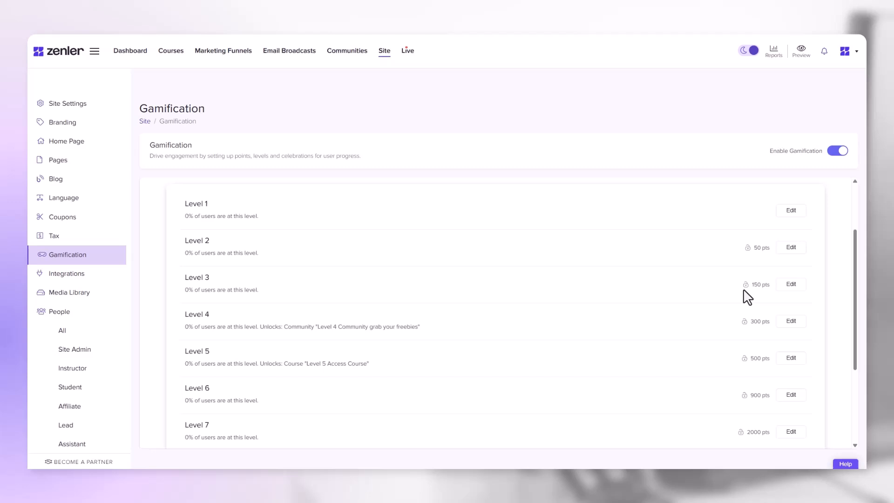
pyautogui.click(792, 284)
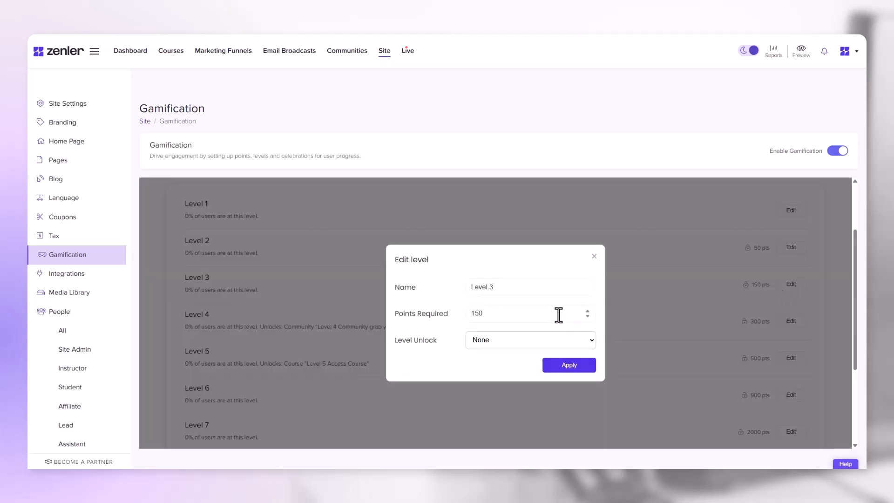
pyautogui.click(530, 340)
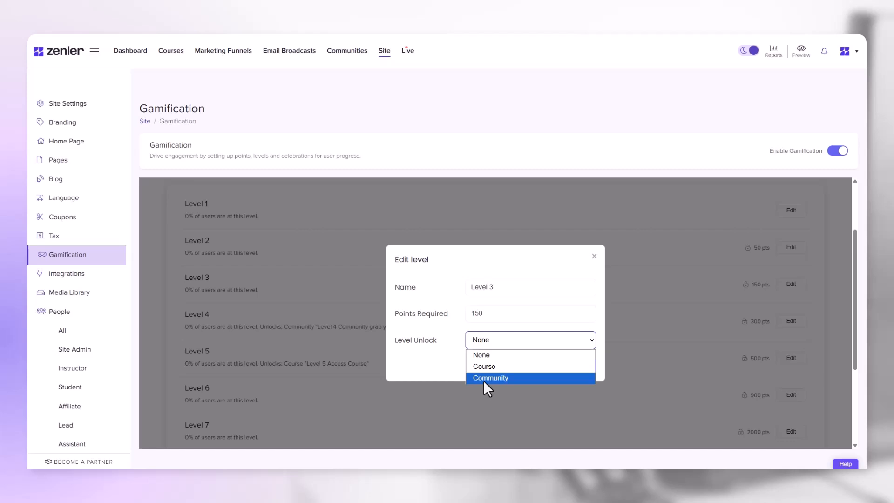
pyautogui.click(484, 366)
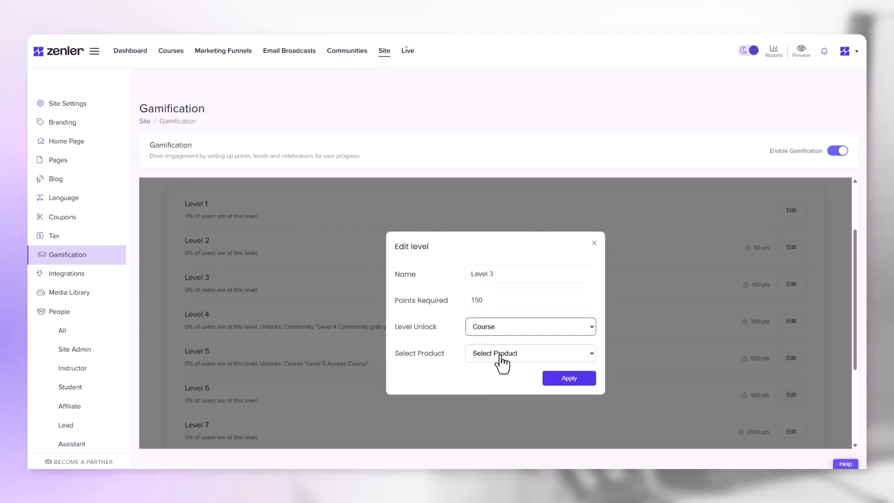
# Choose Build A Solid Community as the unlocked product, then close Level 3 unchanged.
pyautogui.click(530, 352)
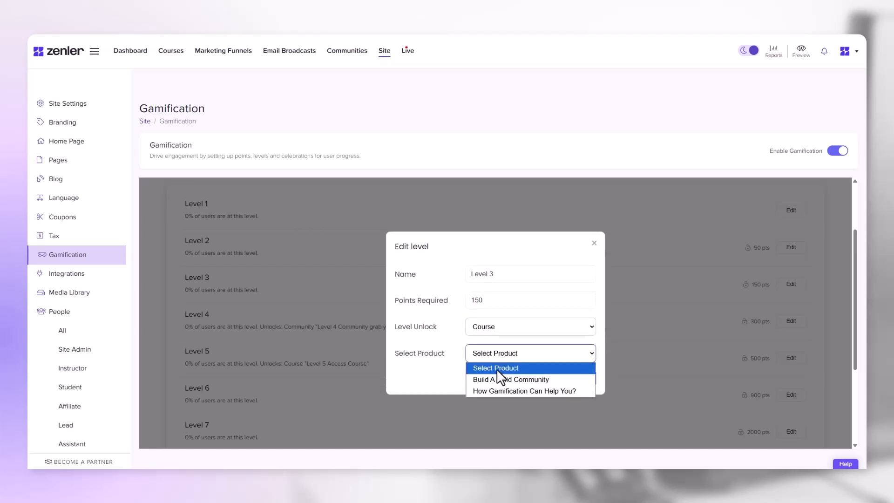
pyautogui.click(511, 380)
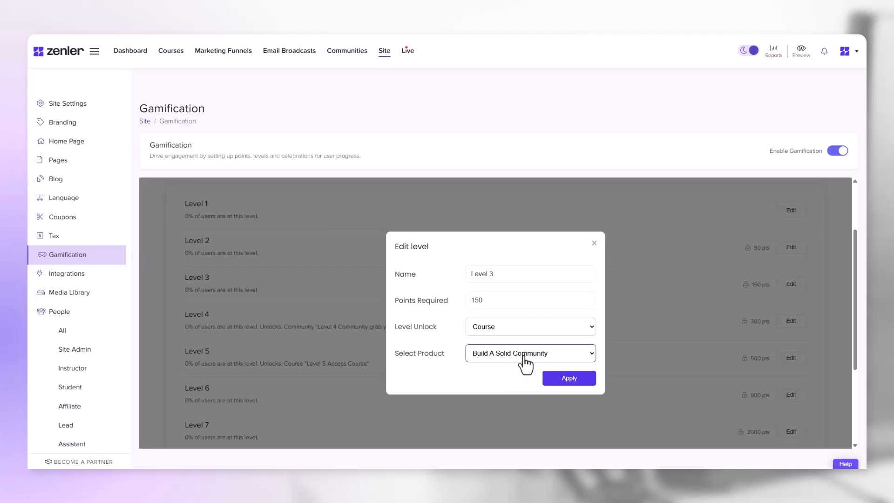
pyautogui.moveTo(536, 363)
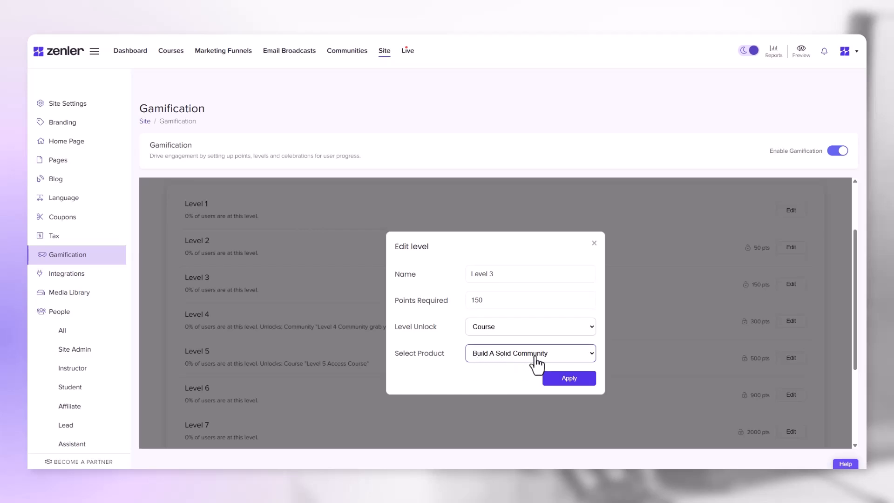
pyautogui.moveTo(551, 363)
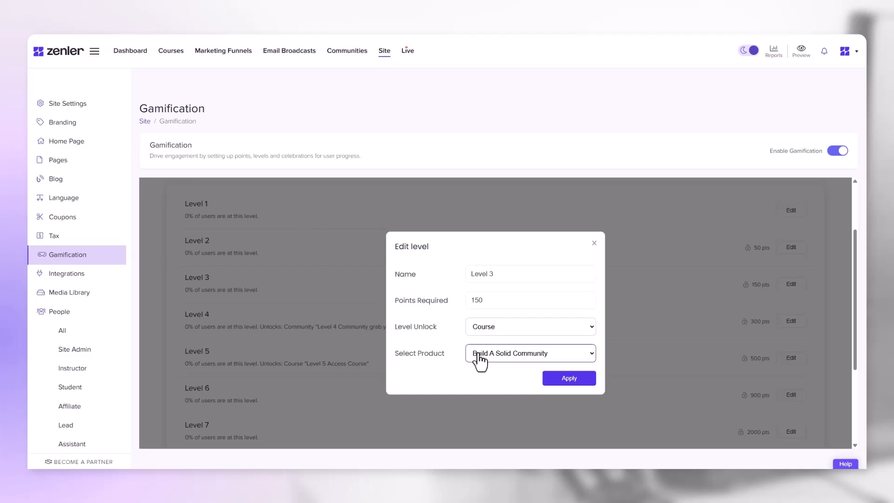
pyautogui.moveTo(509, 362)
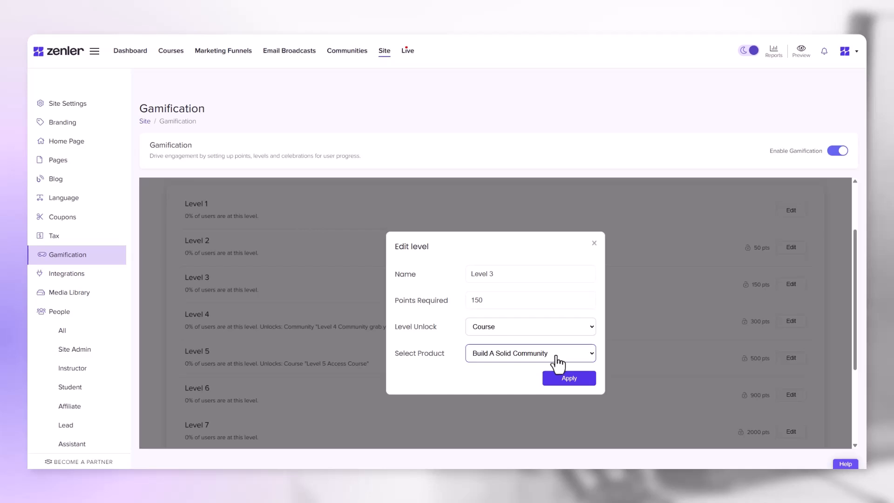
pyautogui.click(529, 326)
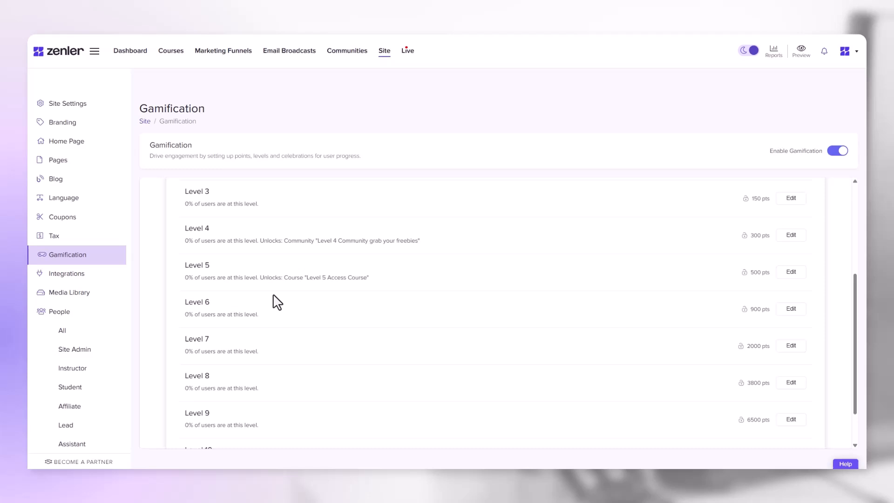
pyautogui.doubleClick(193, 264)
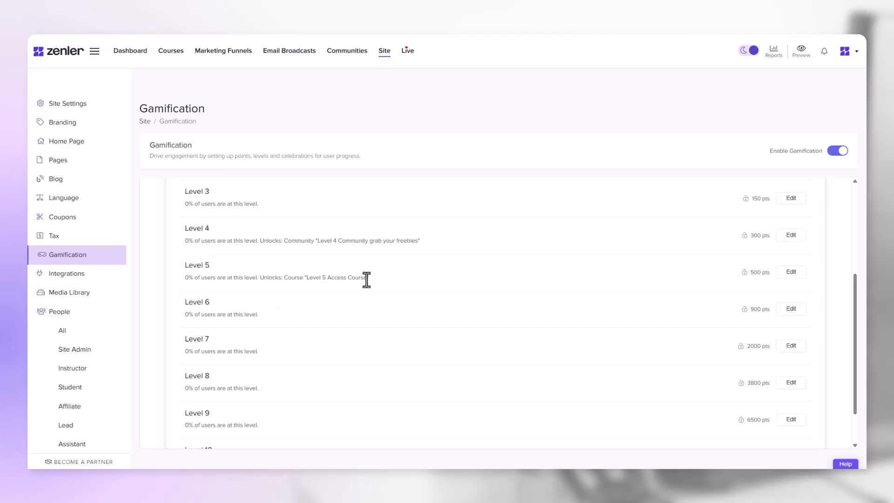
pyautogui.moveTo(783, 284)
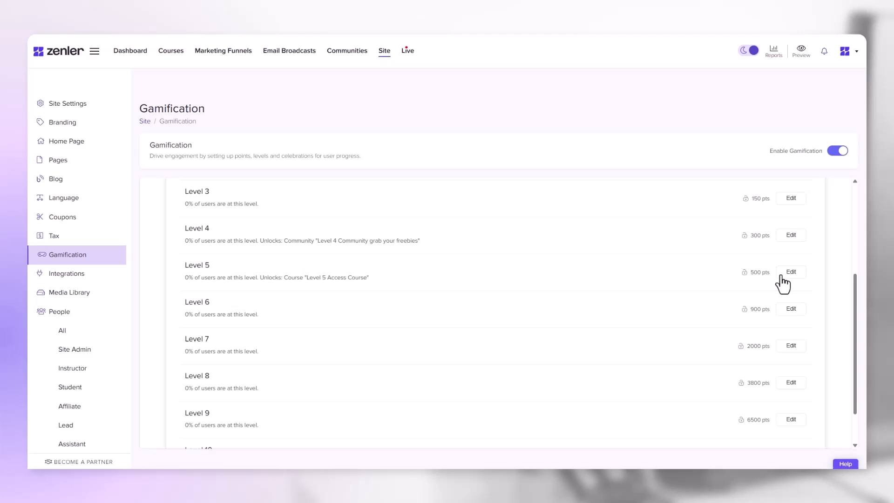
pyautogui.moveTo(757, 273)
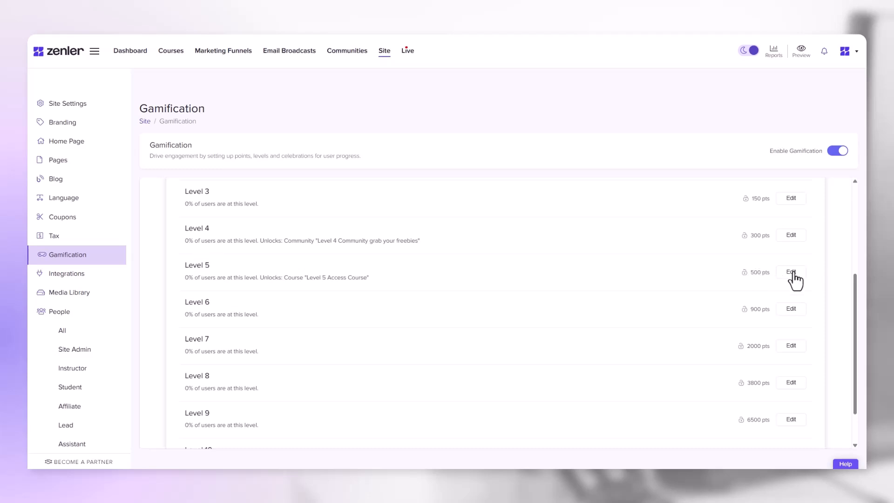
pyautogui.moveTo(790, 283)
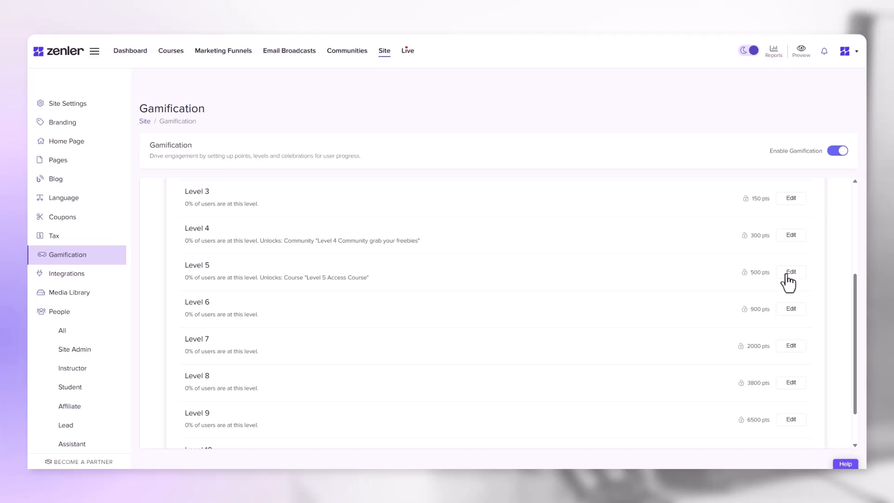
pyautogui.click(791, 272)
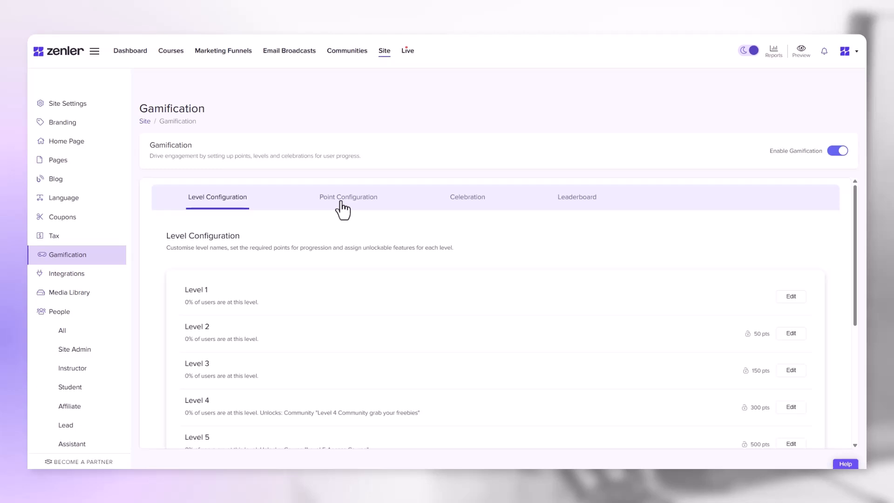
# Show the Point System Configuration and raise Course Enrollment from 25 to 50 points.
pyautogui.click(348, 197)
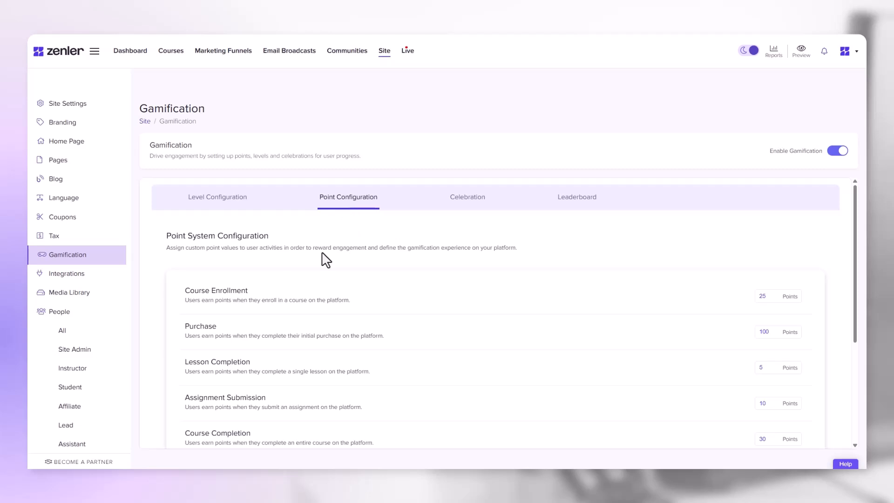
pyautogui.moveTo(397, 260)
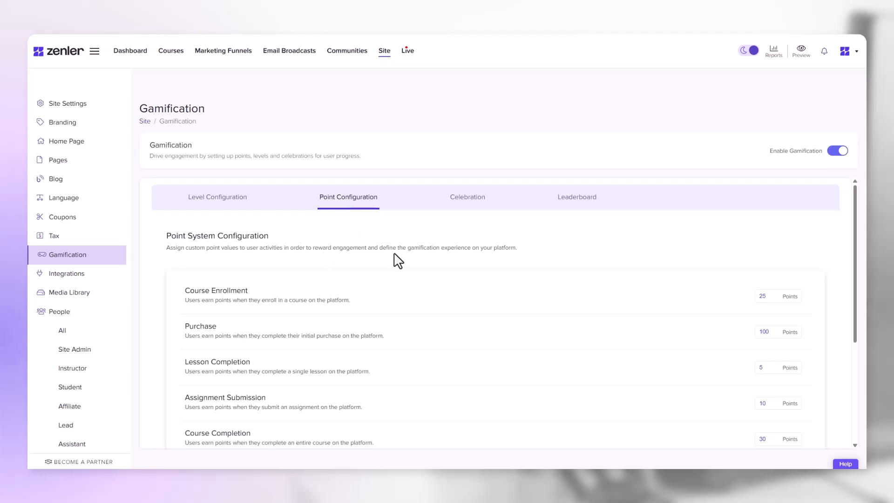
pyautogui.moveTo(456, 250)
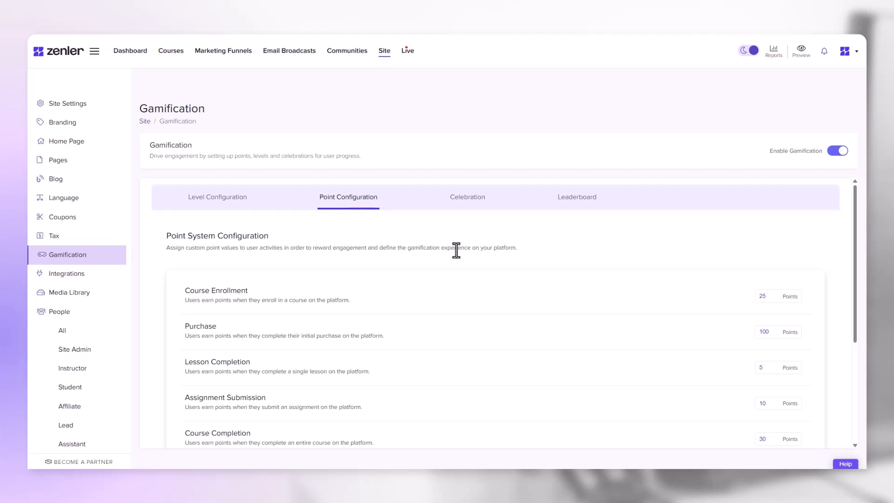
pyautogui.scroll(-3)
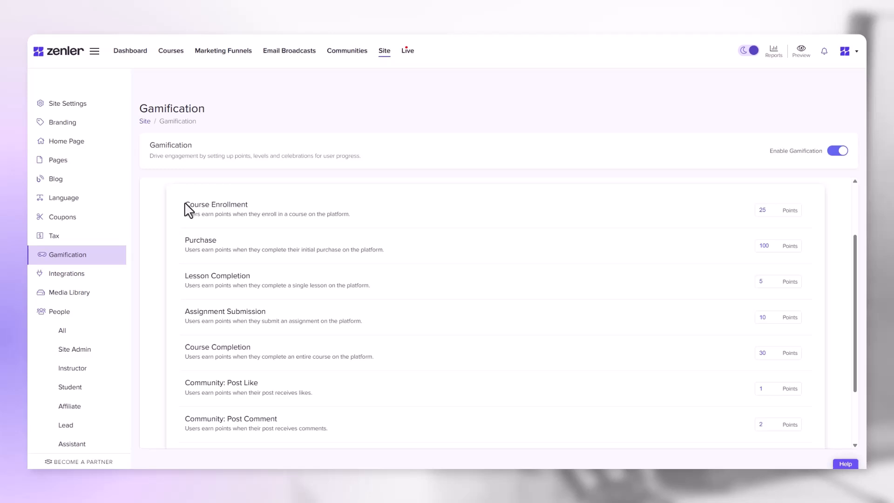
pyautogui.moveTo(403, 216)
pyautogui.write('50')
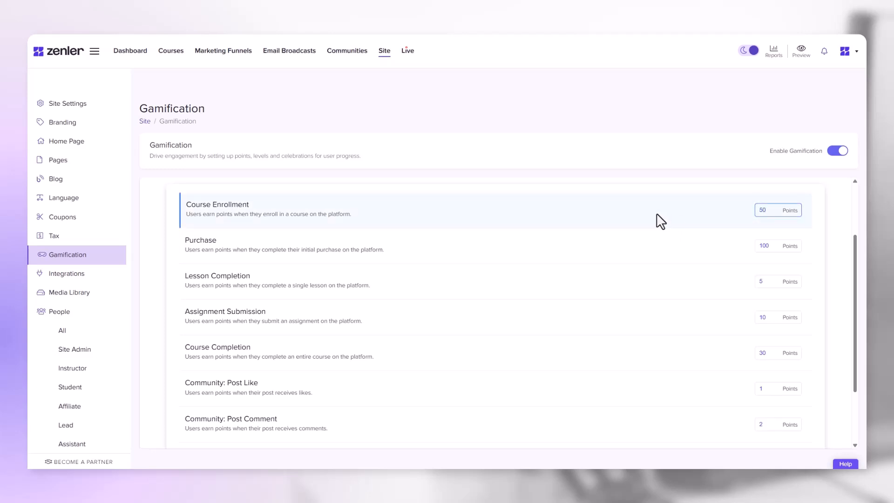
pyautogui.moveTo(717, 231)
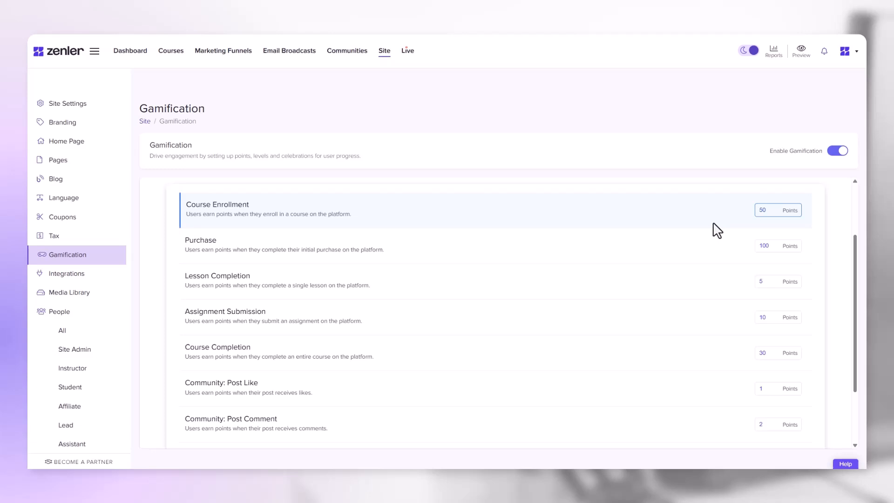
pyautogui.scroll(-3)
pyautogui.write('25')
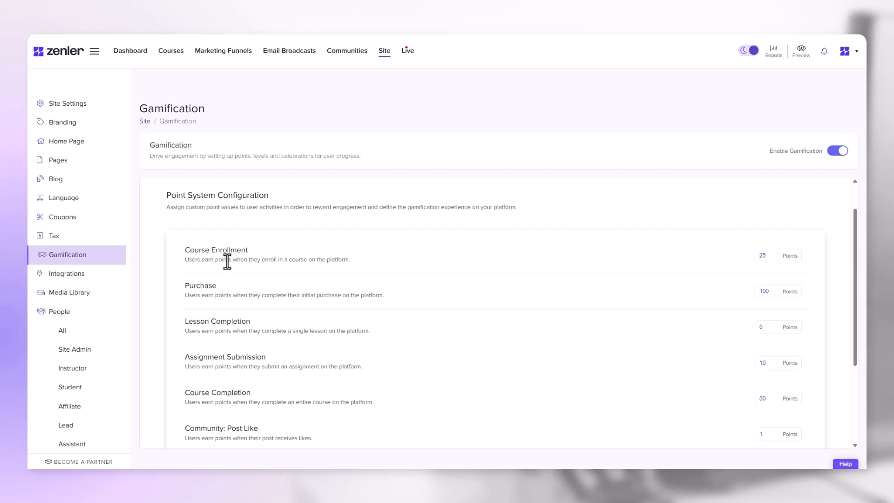
# Review the activity point values down to Course Completion 30 and 7-Day Streak 50.
pyautogui.scroll(-3)
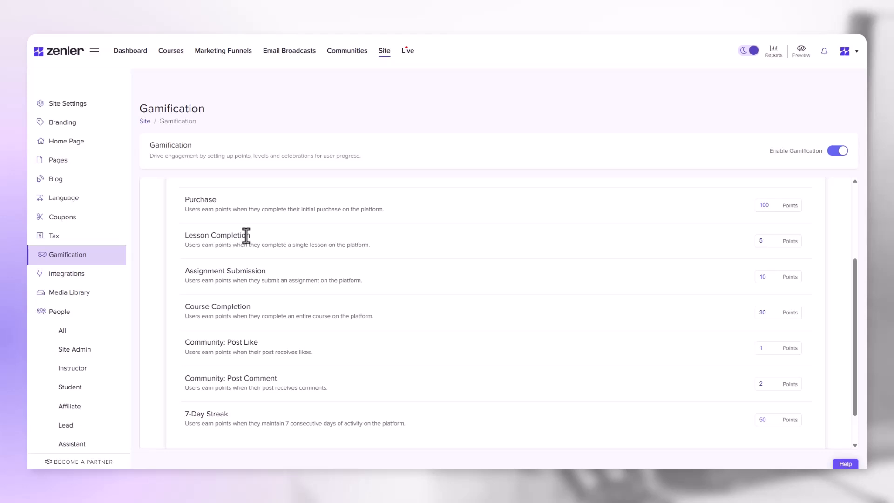
pyautogui.moveTo(252, 270)
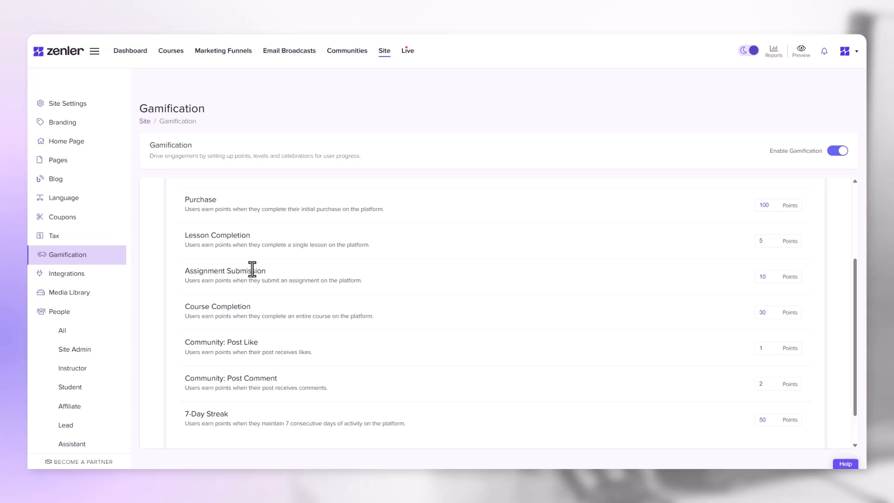
pyautogui.moveTo(191, 345)
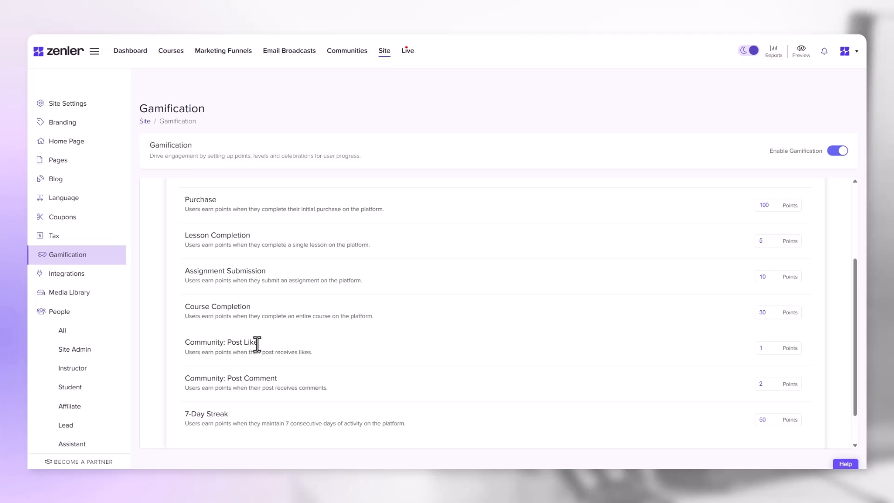
pyautogui.moveTo(261, 377)
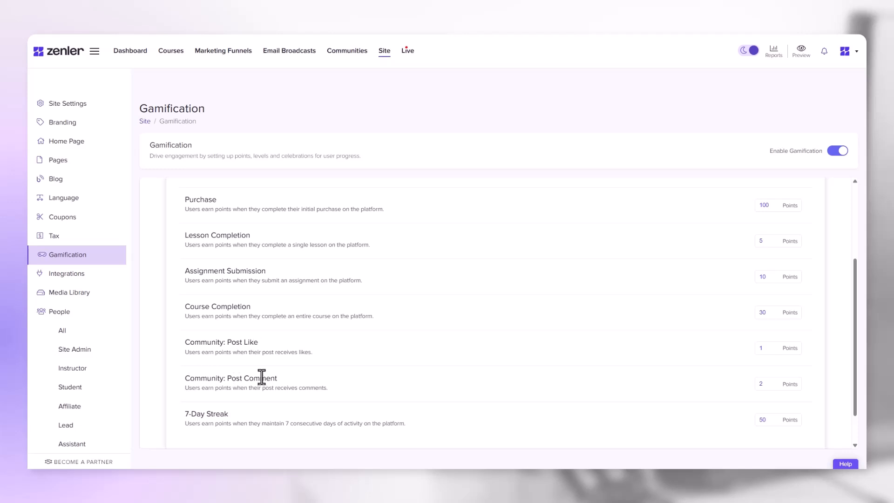
pyautogui.moveTo(354, 411)
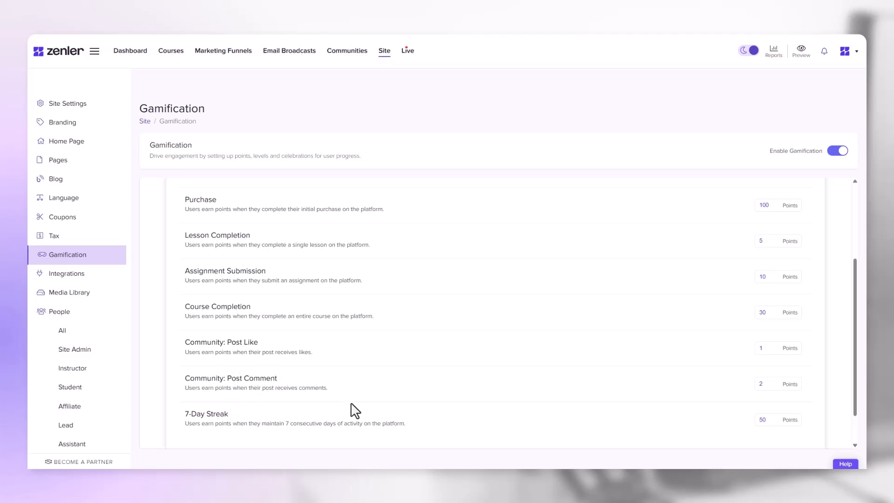
pyautogui.scroll(-3)
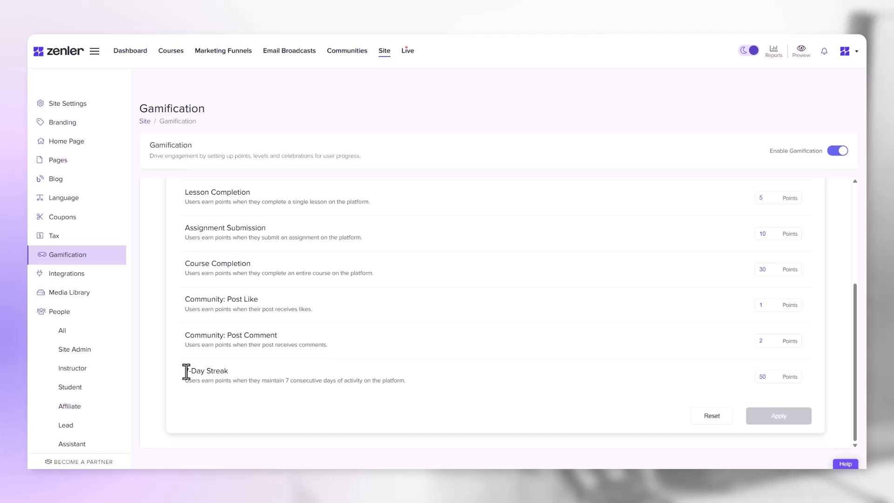
pyautogui.moveTo(255, 403)
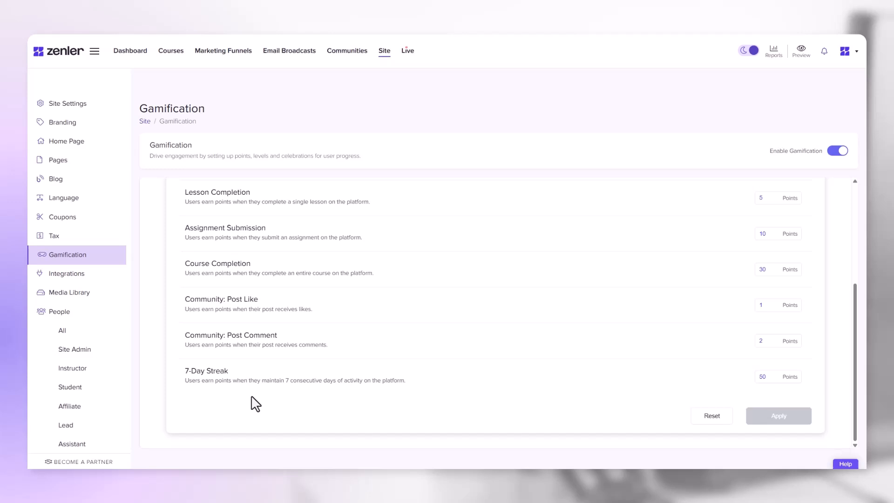
pyautogui.moveTo(186, 375)
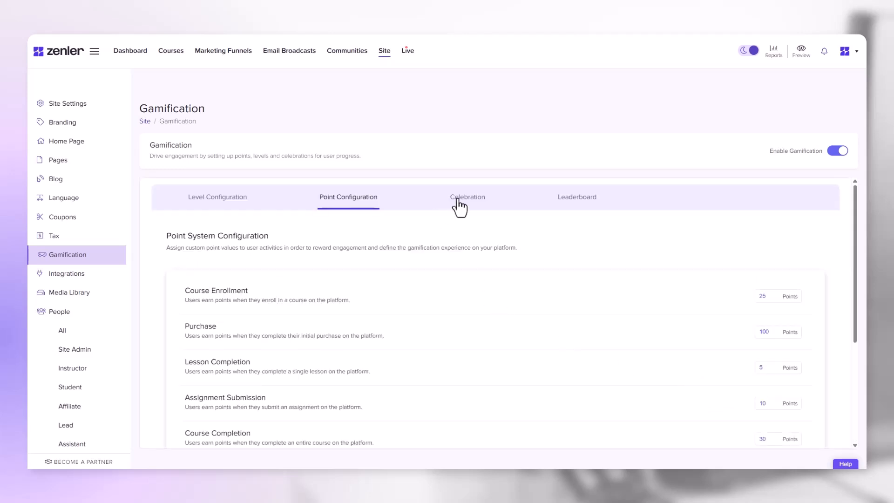
# Review the Level Up celebration texts and browse the animation gallery, keeping Default Celebration.
pyautogui.click(468, 197)
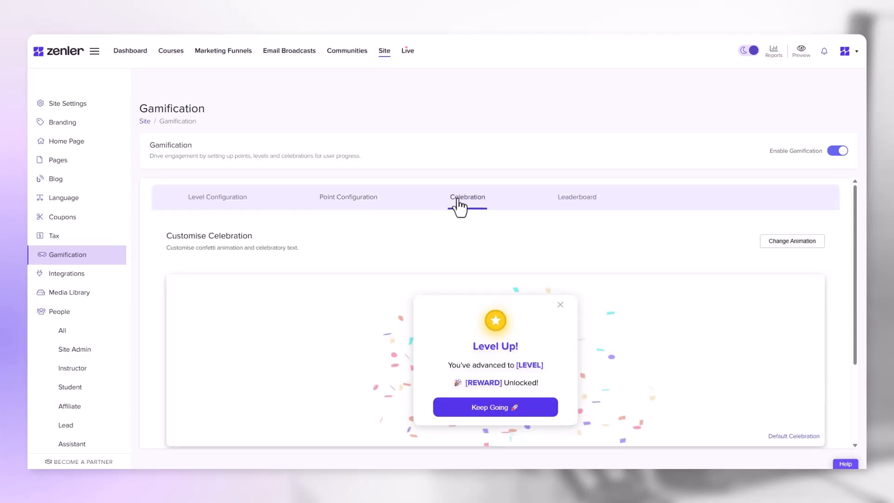
pyautogui.click(467, 196)
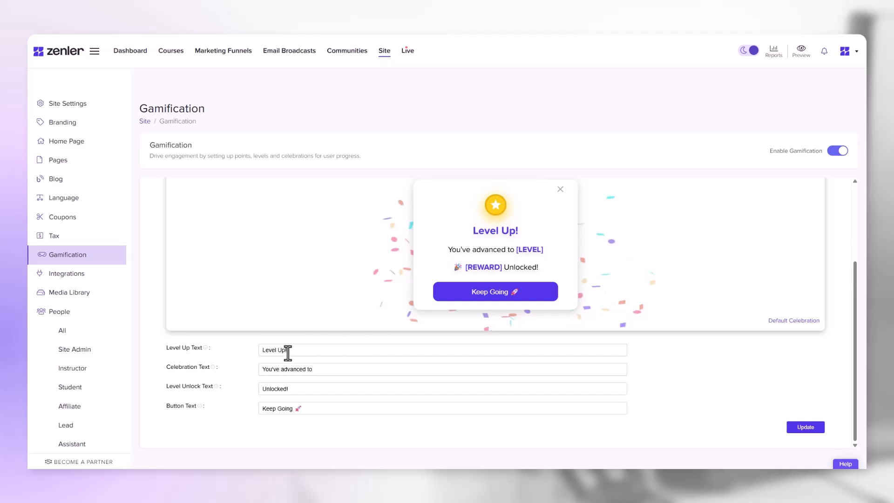
pyautogui.moveTo(500, 239)
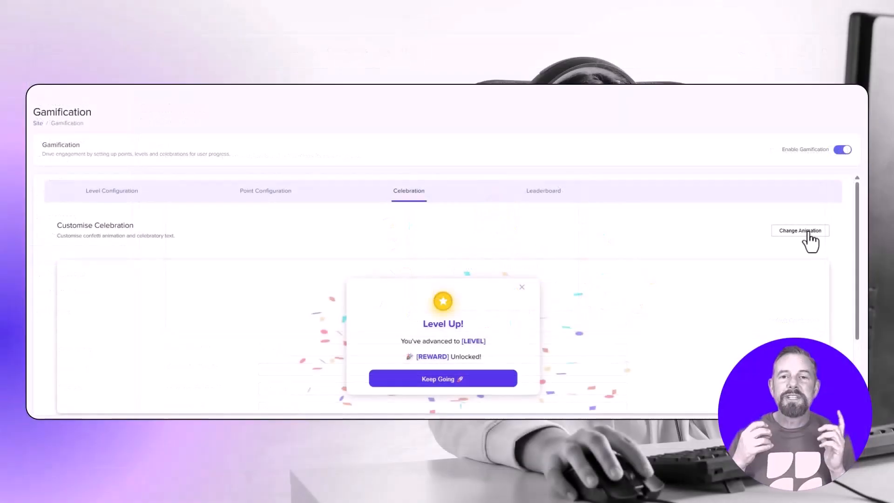
pyautogui.click(800, 231)
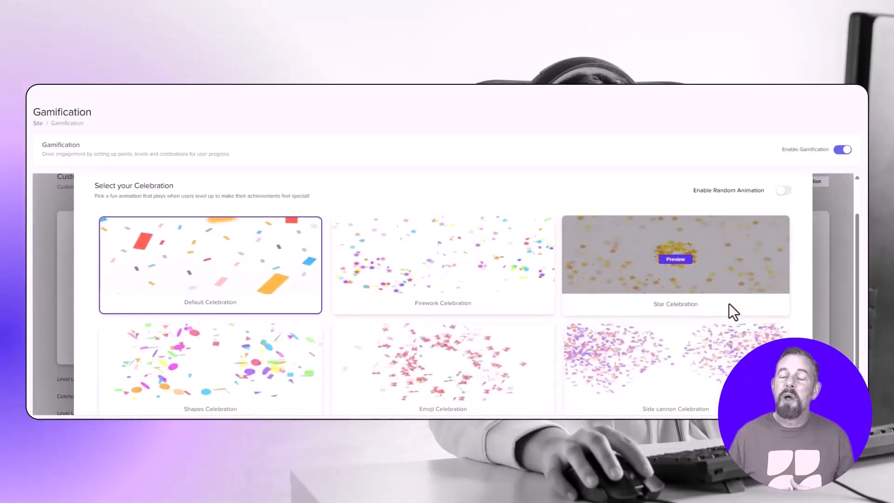
pyautogui.scroll(-3)
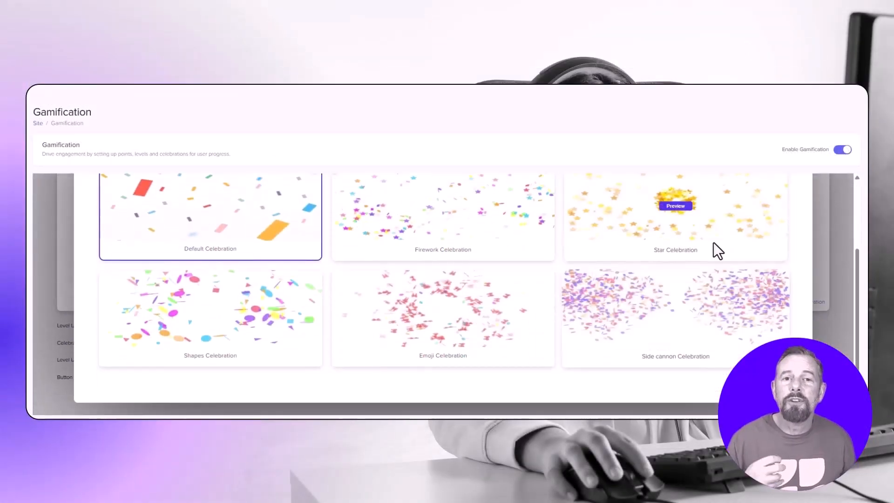
pyautogui.click(676, 205)
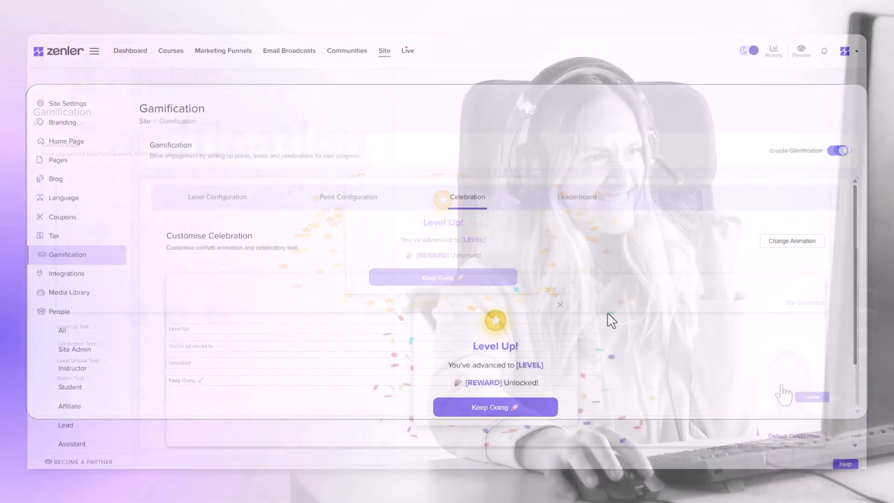
# View the empty 7 Days, 30 Days and All time leaderboards.
pyautogui.click(582, 197)
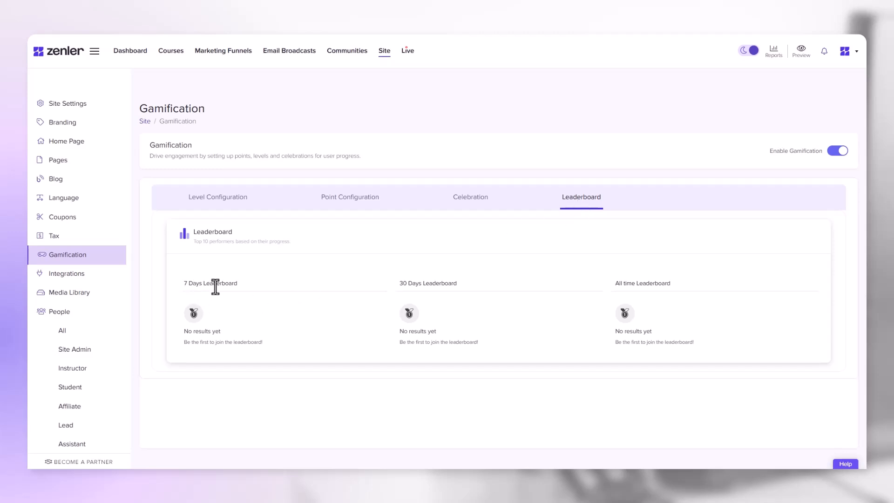
pyautogui.moveTo(597, 295)
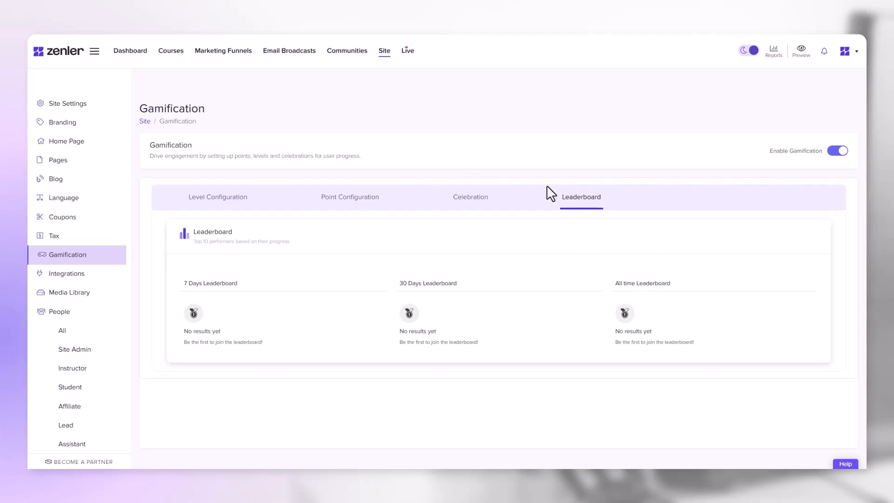
pyautogui.moveTo(567, 317)
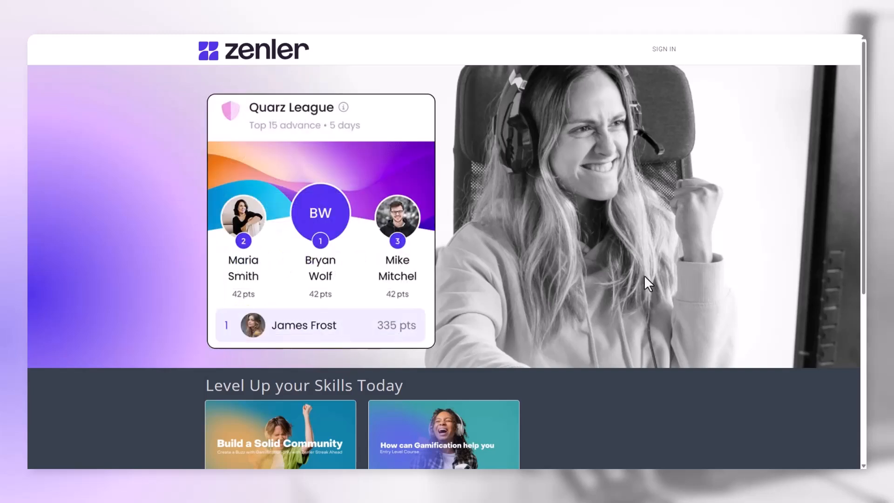
# Enter the club from the landing page, reaching John Smith's dashboard with 25 points.
pyautogui.scroll(-3)
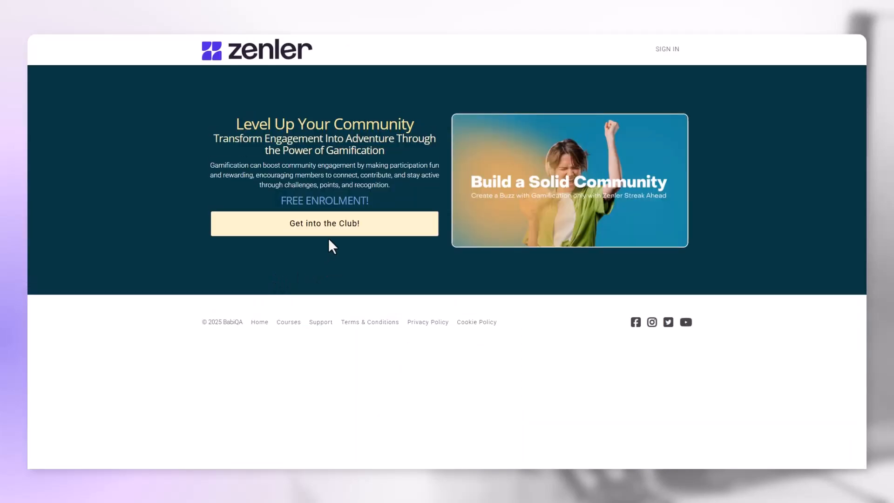
pyautogui.click(324, 224)
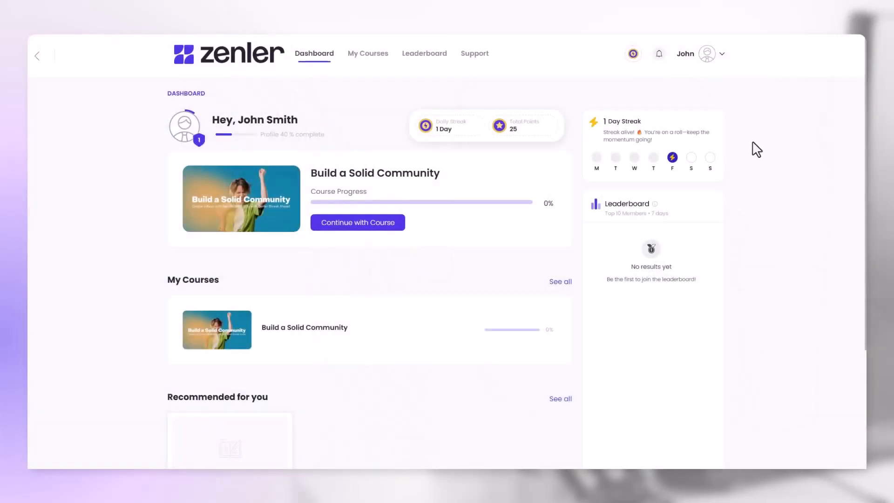
pyautogui.moveTo(766, 145)
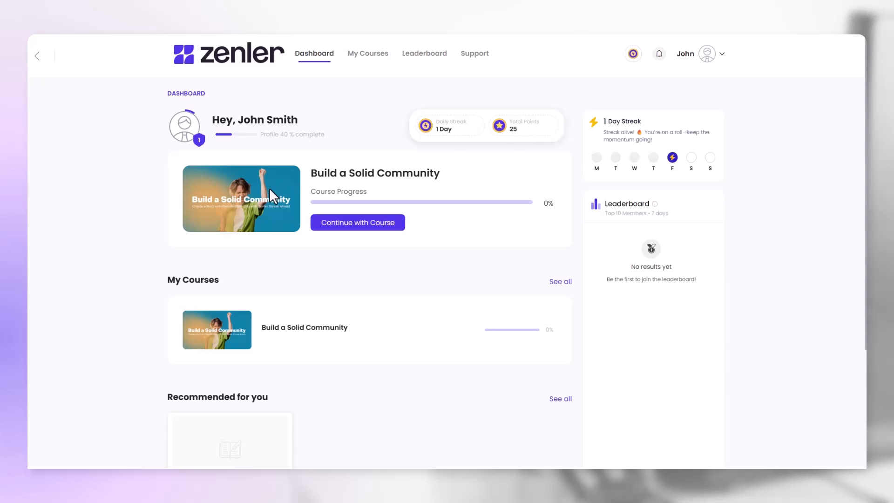
pyautogui.moveTo(610, 163)
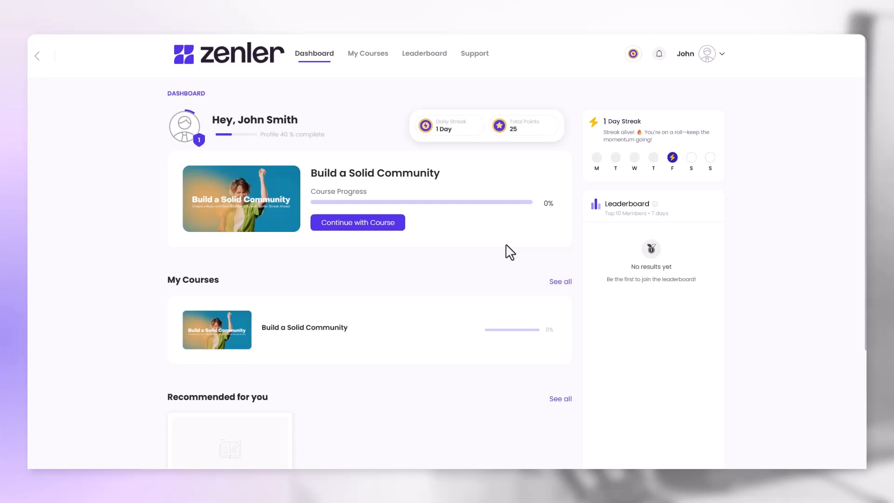
pyautogui.moveTo(321, 70)
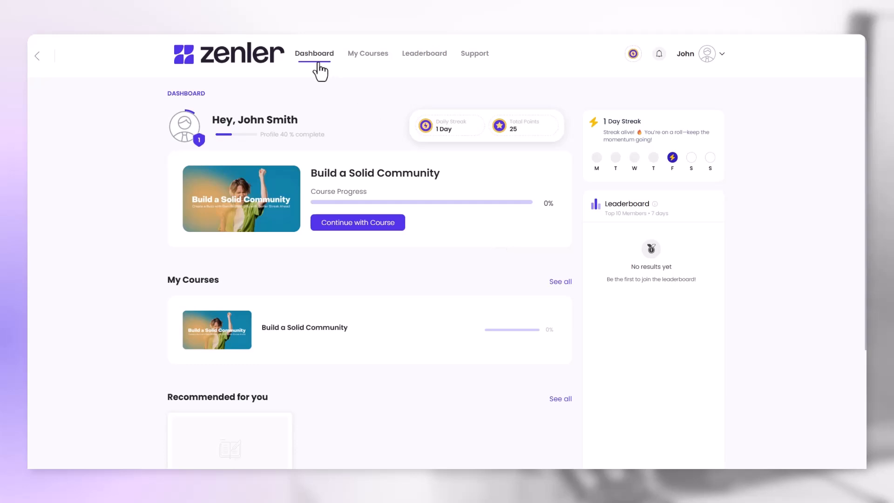
pyautogui.moveTo(424, 53)
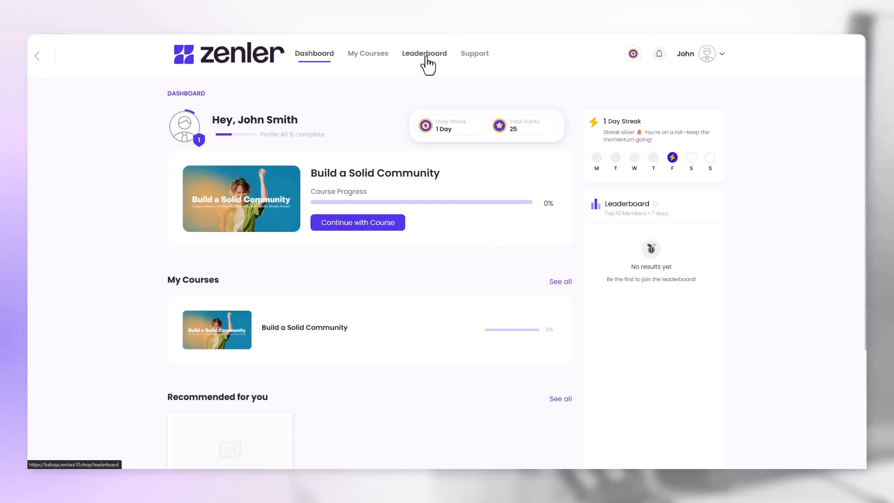
pyautogui.click(424, 53)
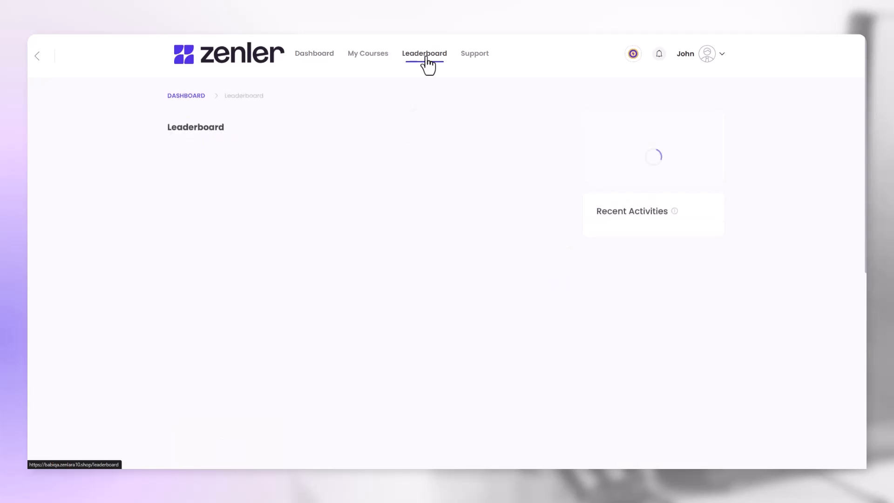
pyautogui.click(424, 53)
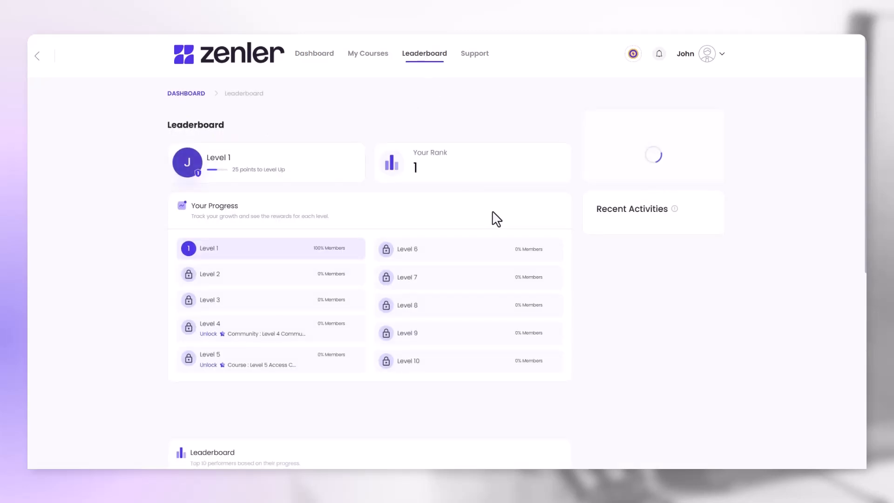
pyautogui.click(314, 53)
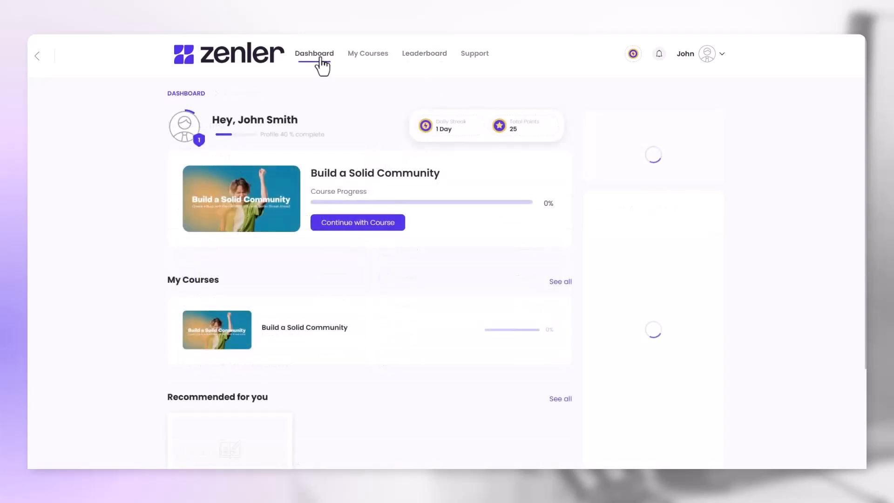
pyautogui.click(315, 53)
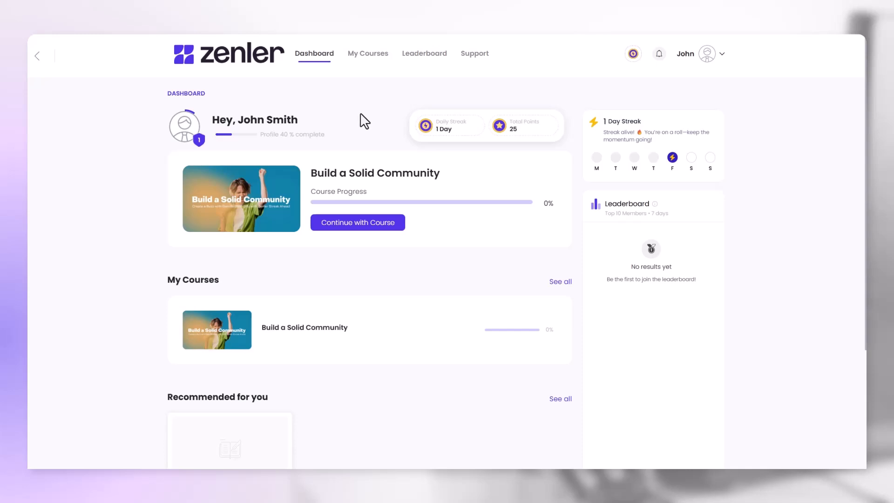
pyautogui.moveTo(358, 223)
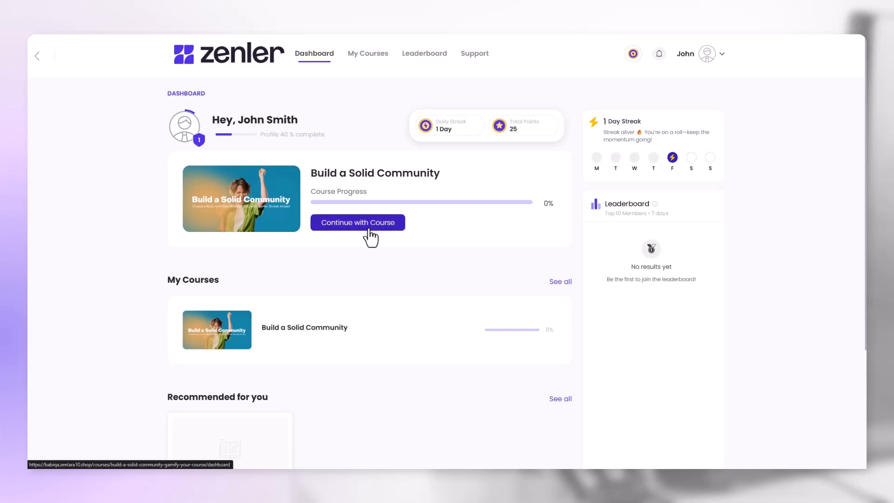
pyautogui.moveTo(368, 54)
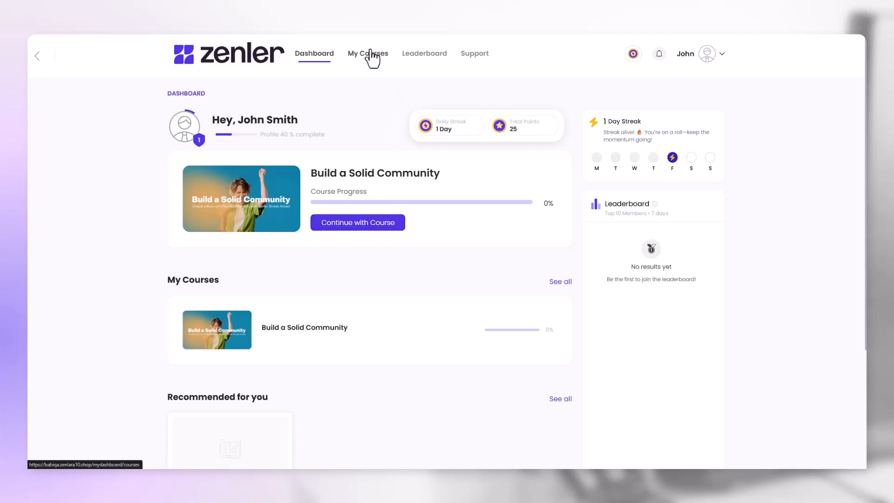
# Enroll for free in 'How Gamification can Help you?' from the student course list, triggering the Level 2 popup.
pyautogui.click(367, 54)
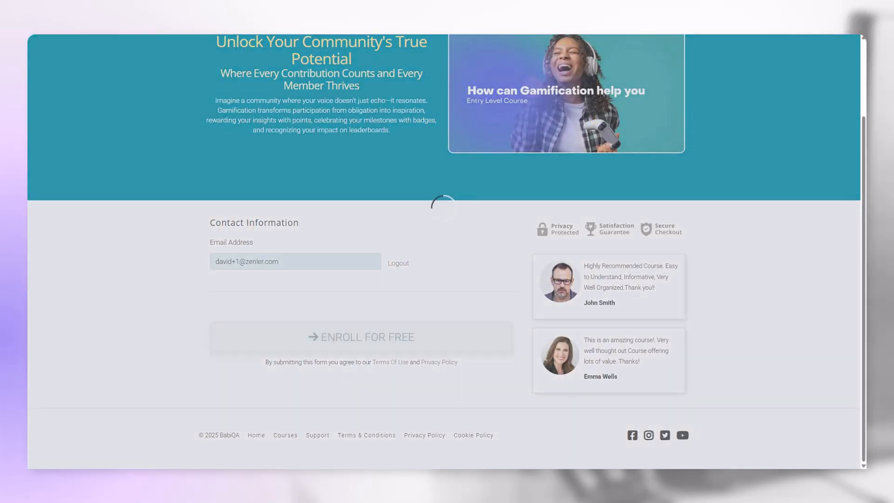
pyautogui.click(361, 336)
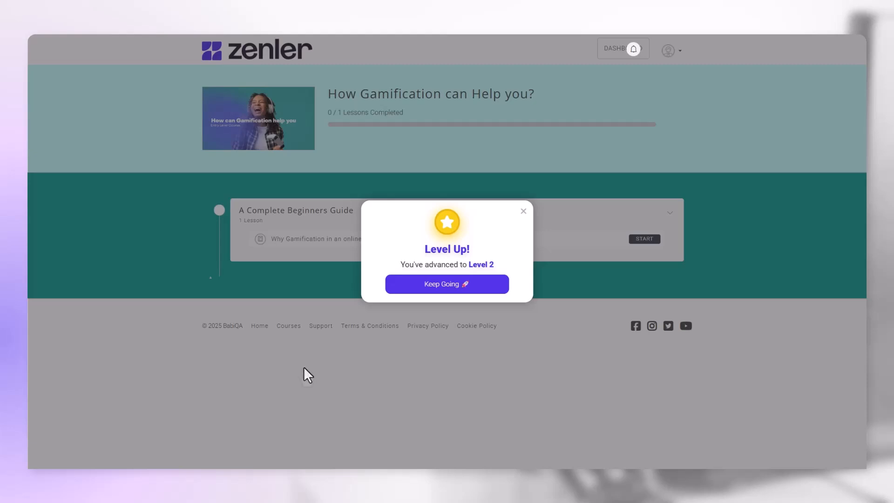
# Dismiss the Level Up popup and return to the dashboard showing Level 2 with 50 points.
pyautogui.click(447, 284)
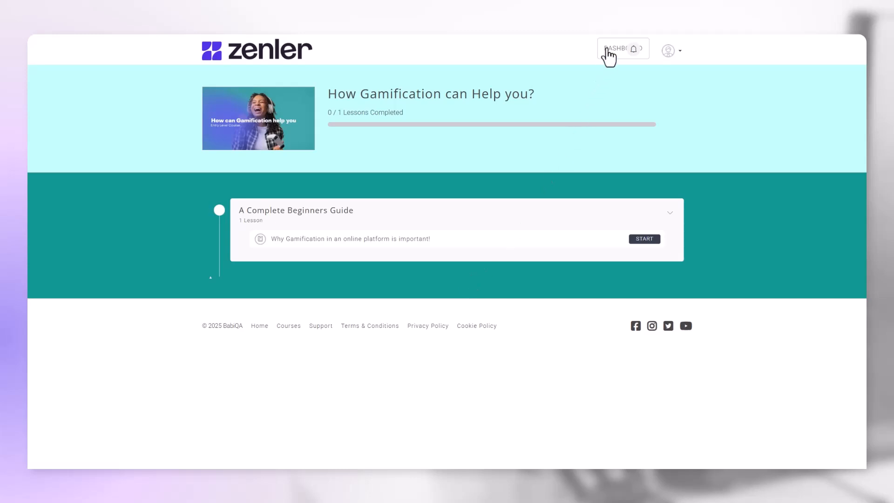
pyautogui.click(615, 48)
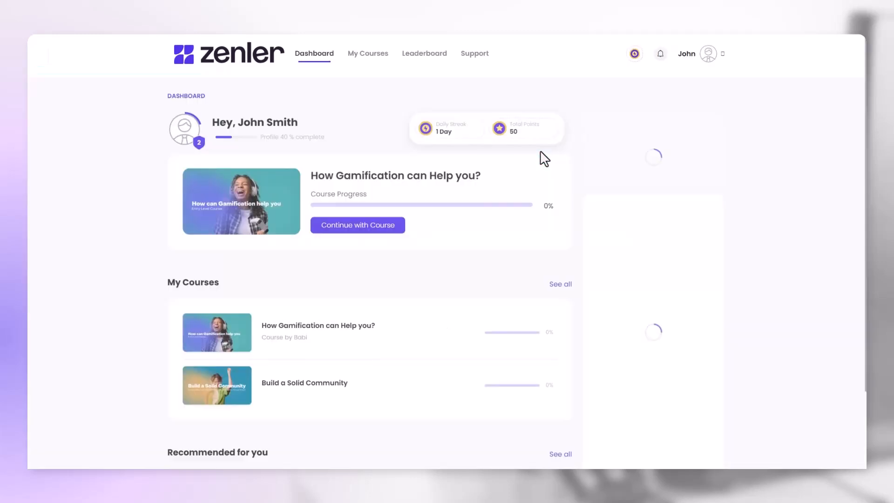